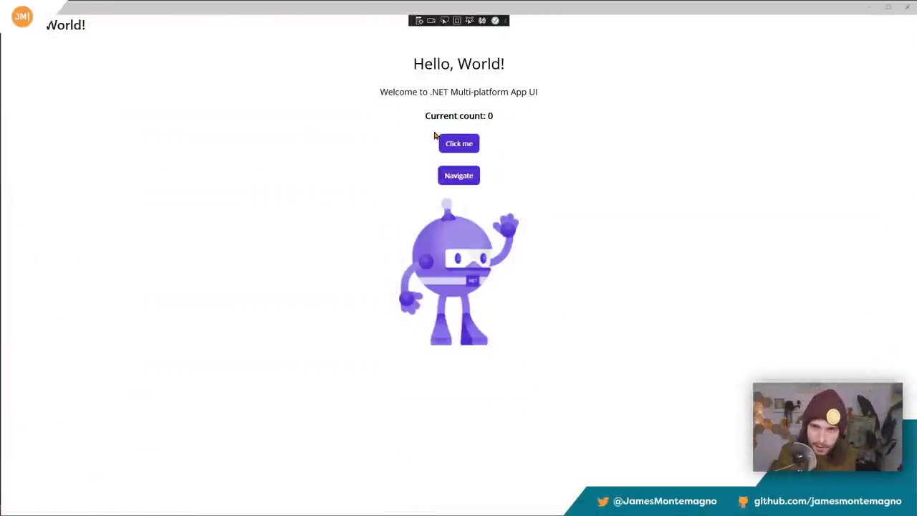
Step: Raise the count, navigate to the detail page and dismiss the 'Has Internet: YES!' alert
left_click(458, 143)
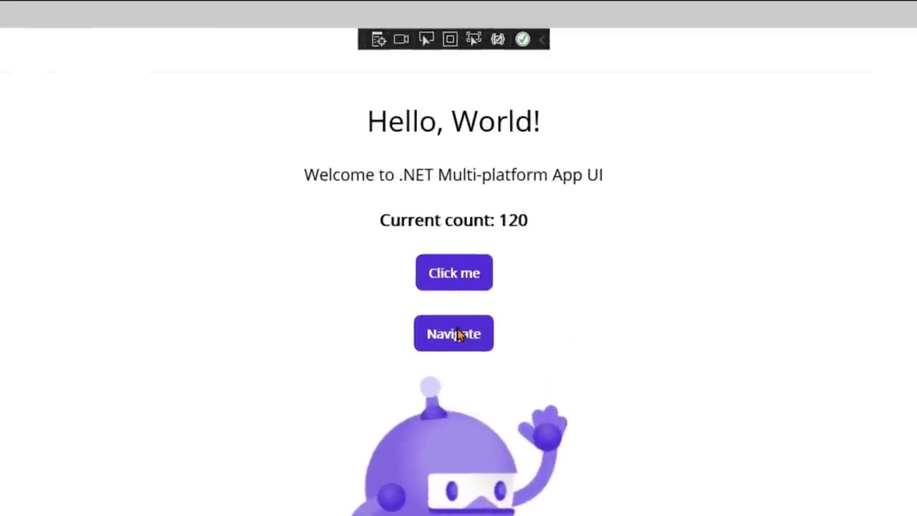
left_click(452, 332)
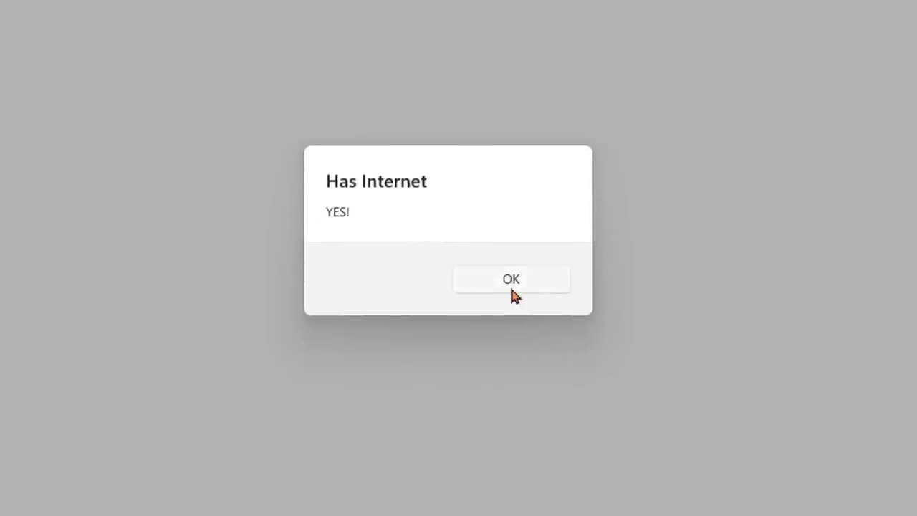
left_click(510, 278)
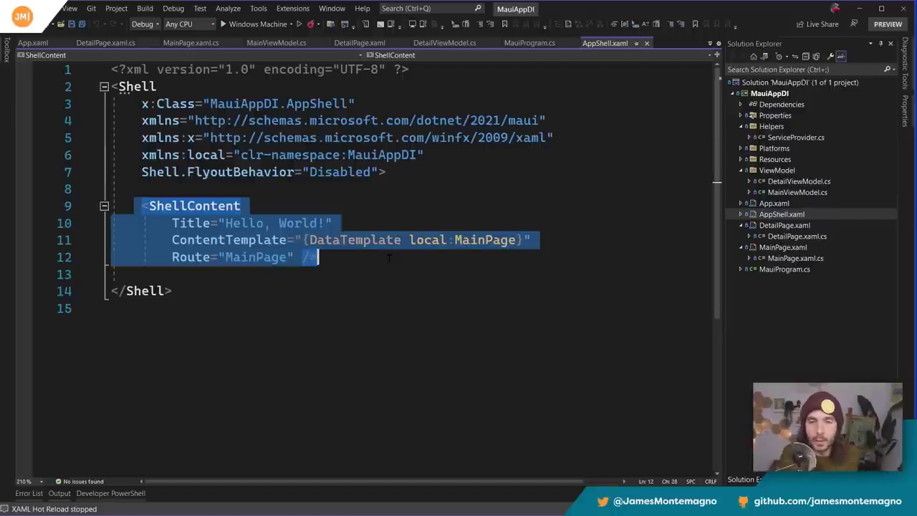
Step: Review AppShell's MainPage route, MainPage.xaml's Navigate button bound to NavigateCommand, then its code-behind
left_click(318, 257)
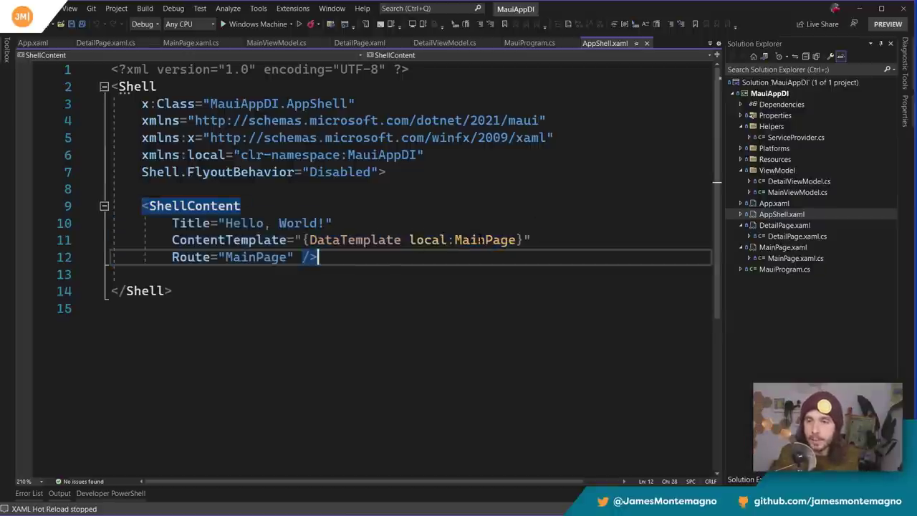
left_click(621, 43)
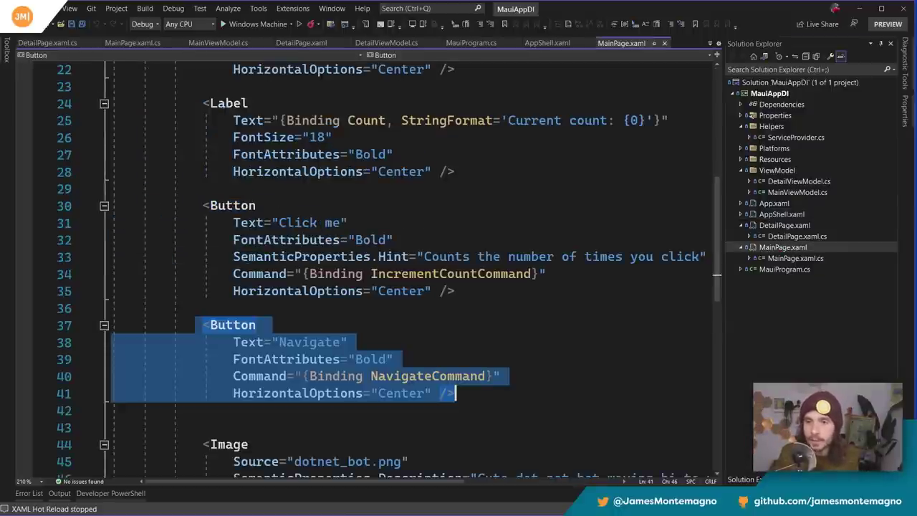
scroll("up", 3)
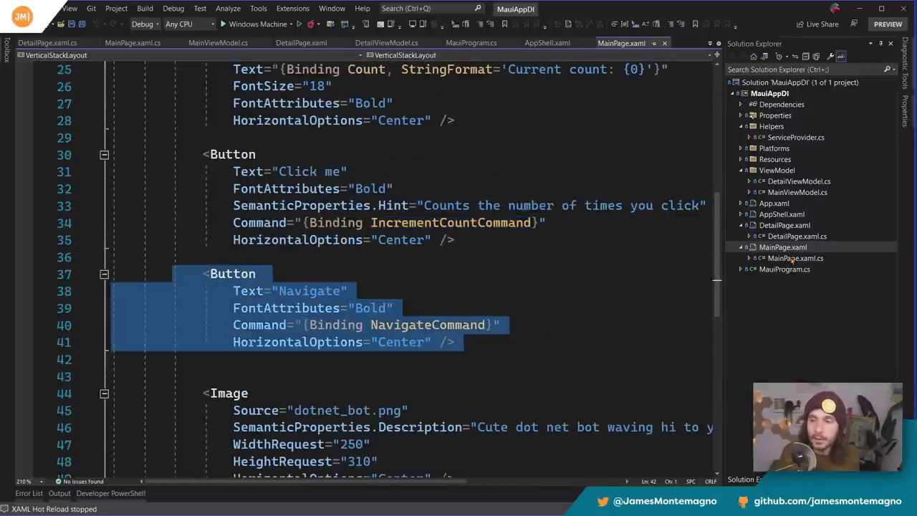
left_click(132, 43)
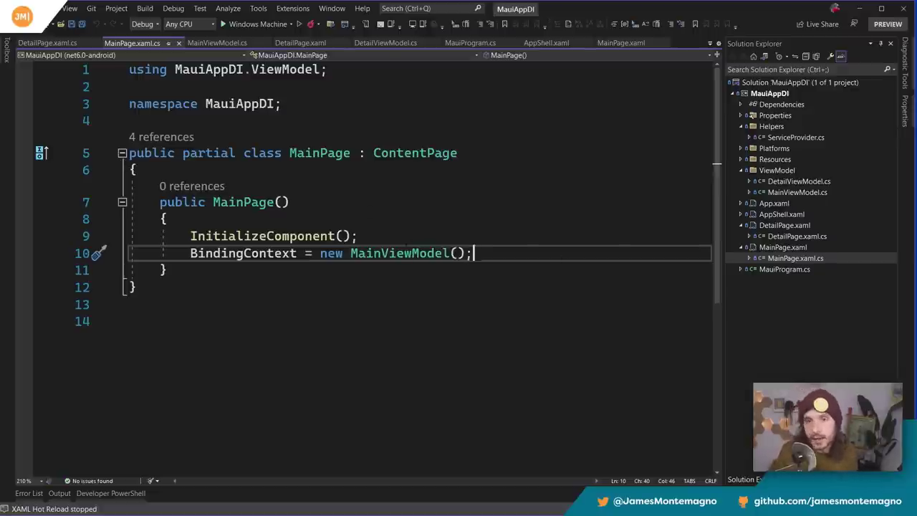
Step: Follow MainViewModel from MainPage's code-behind and examine its ObservableProperty attribute
double_click(398, 253)
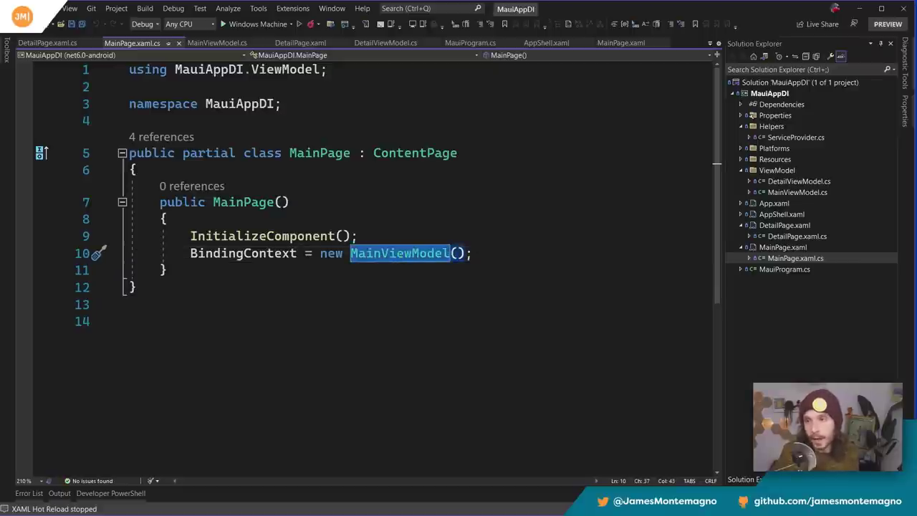
left_click(217, 43)
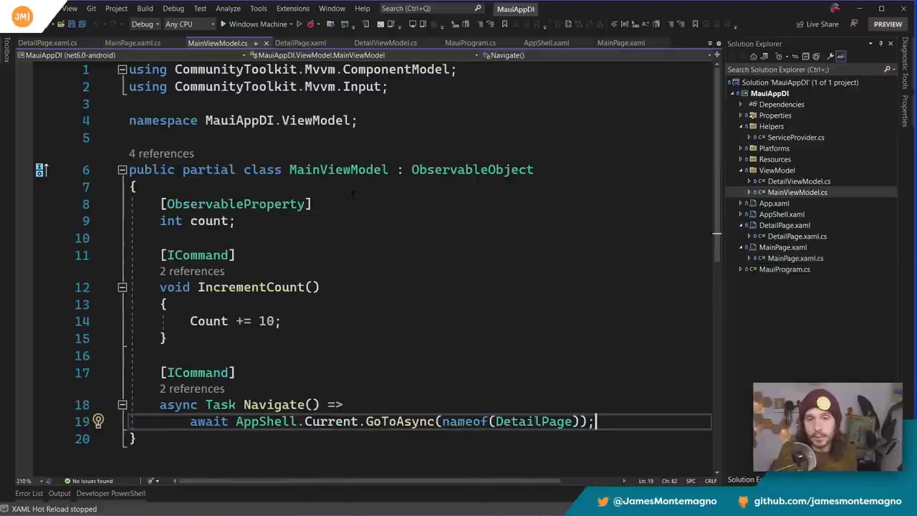
left_click(234, 203)
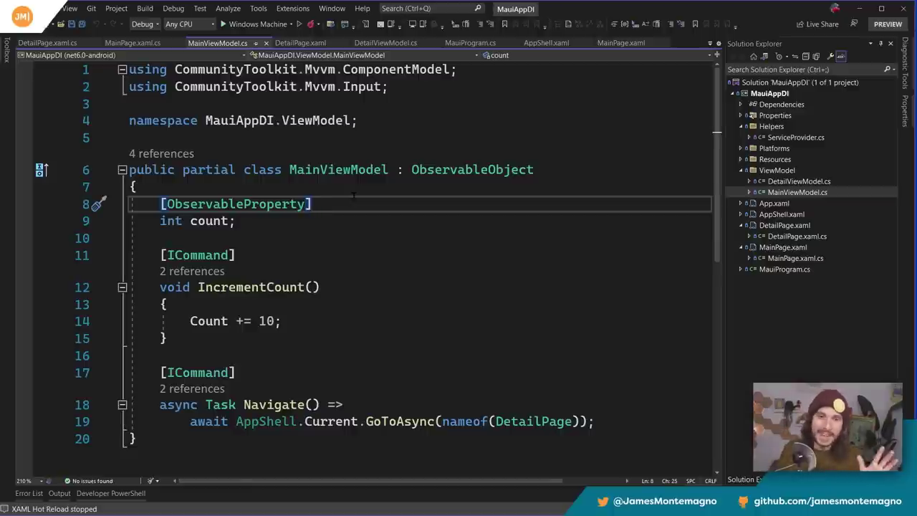
double_click(235, 203)
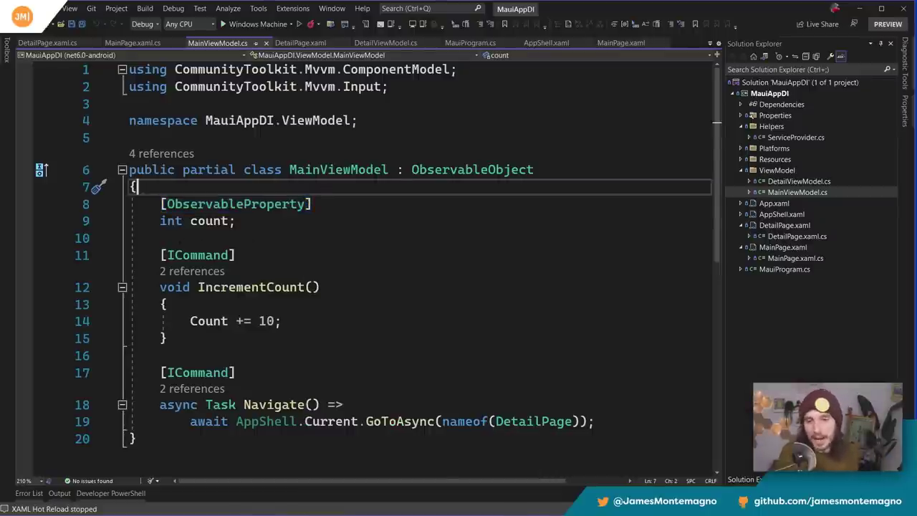
Step: Check AppShell's DetailPage route registration and MainViewModel's Navigate command, ending in DetailPage.xaml.cs
double_click(209, 321)
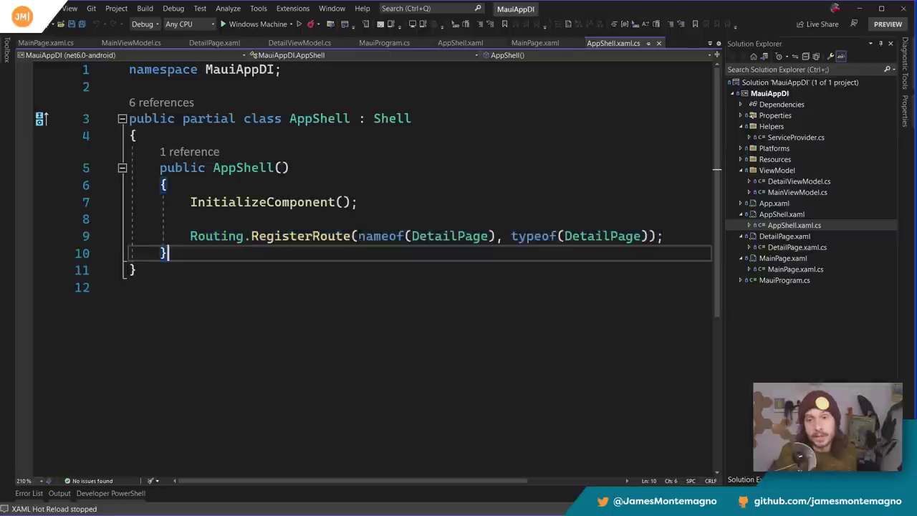
double_click(425, 235)
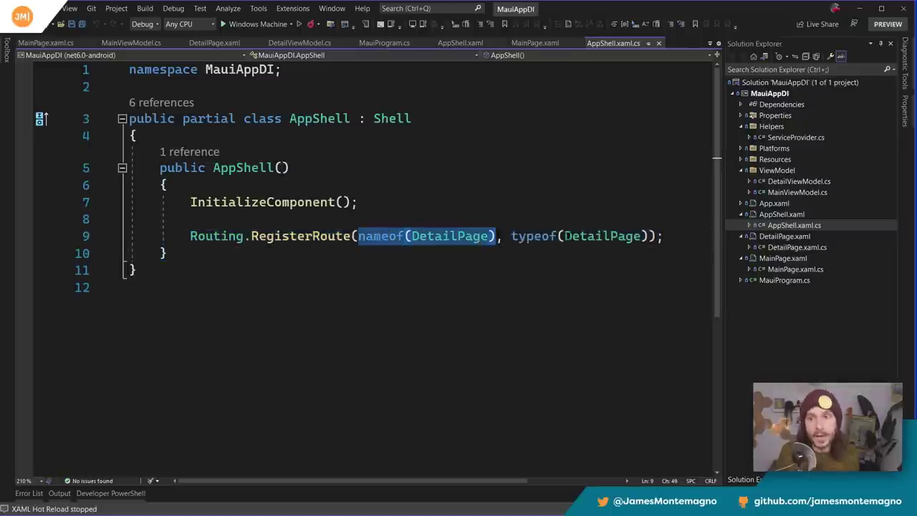
mouse_move(601, 235)
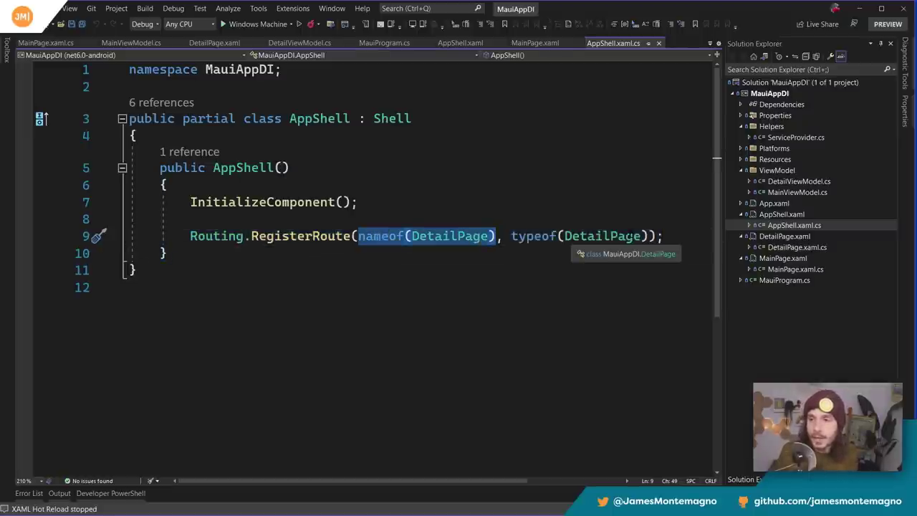
left_click(130, 43)
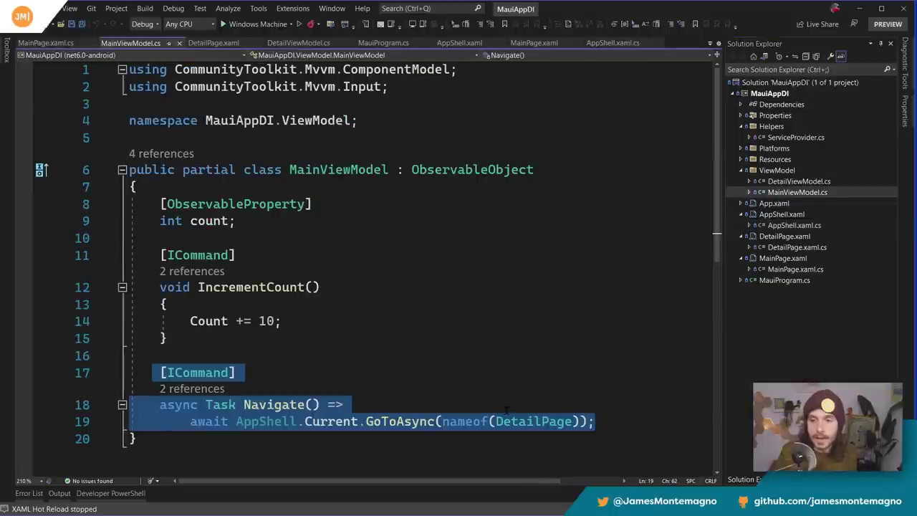
left_click(286, 404)
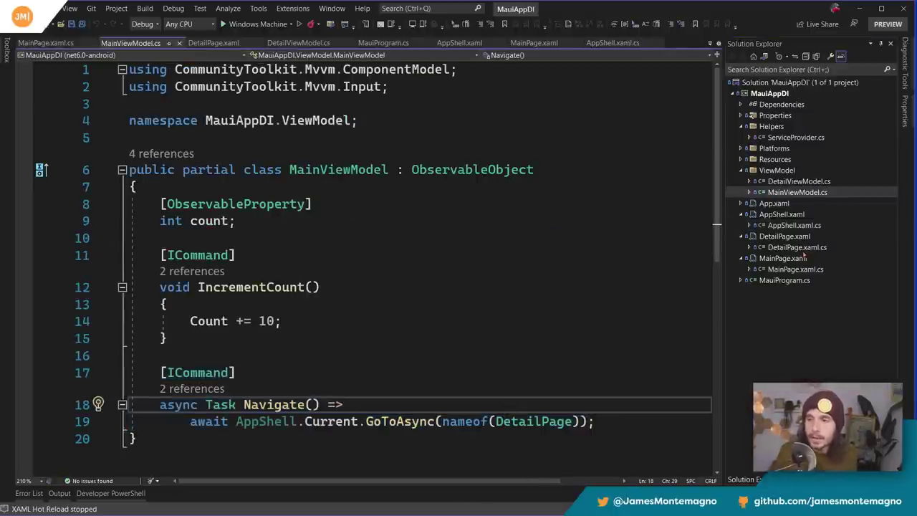
left_click(214, 43)
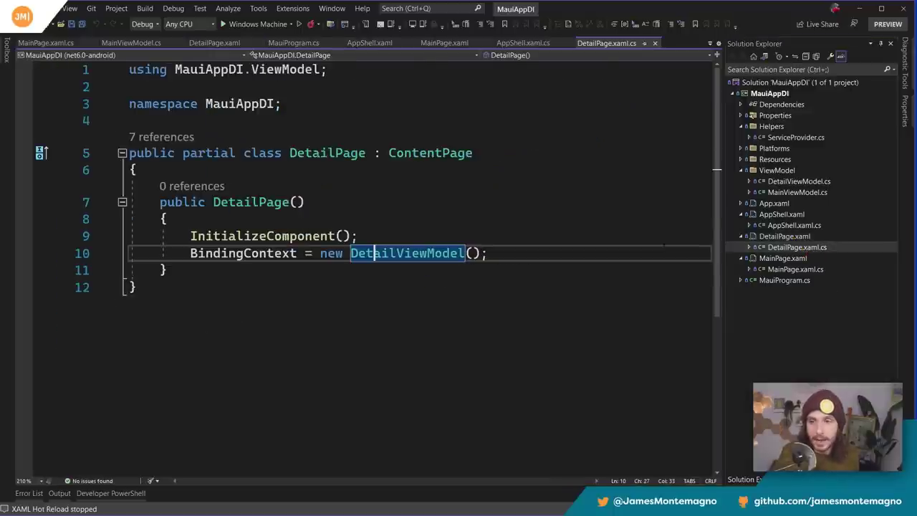
Step: Review DetailViewModel's IConnectivity field set from Connectivity.Current, then move to MauiProgram.cs
left_click(797, 180)
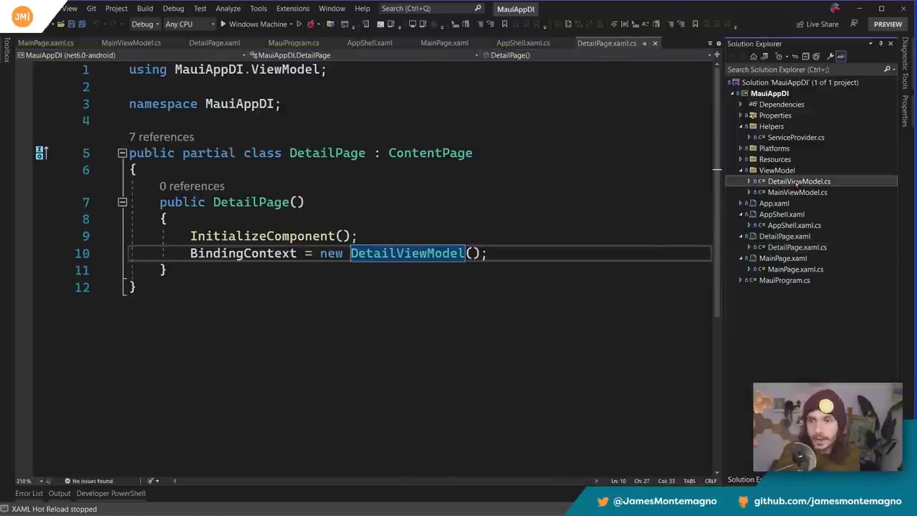
left_click(797, 181)
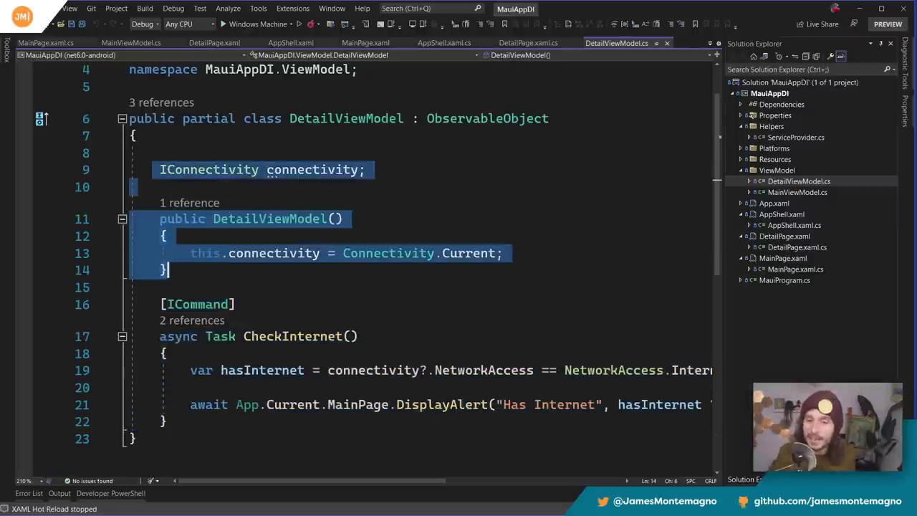
mouse_move(232, 169)
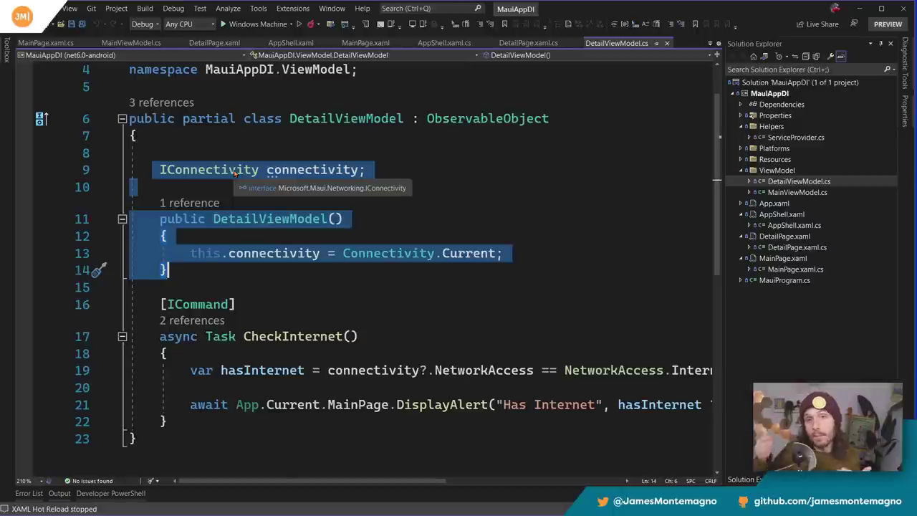
mouse_move(323, 231)
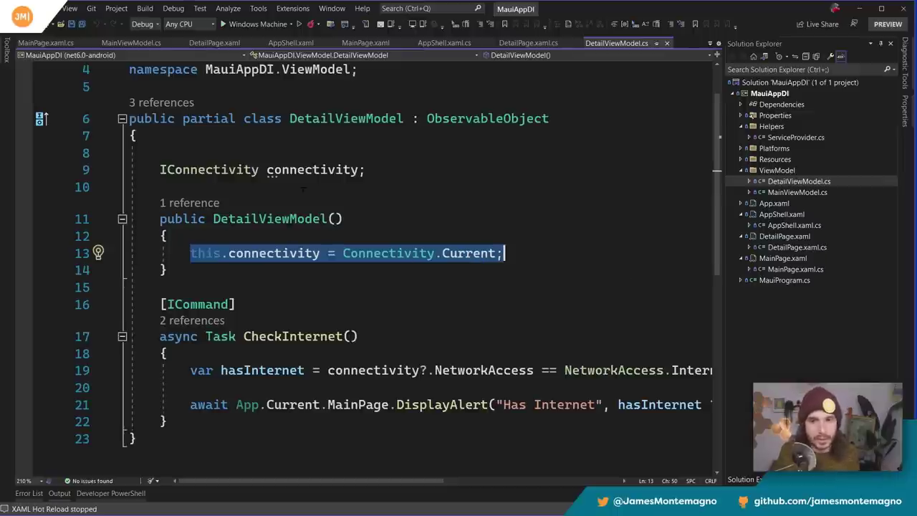
double_click(209, 169)
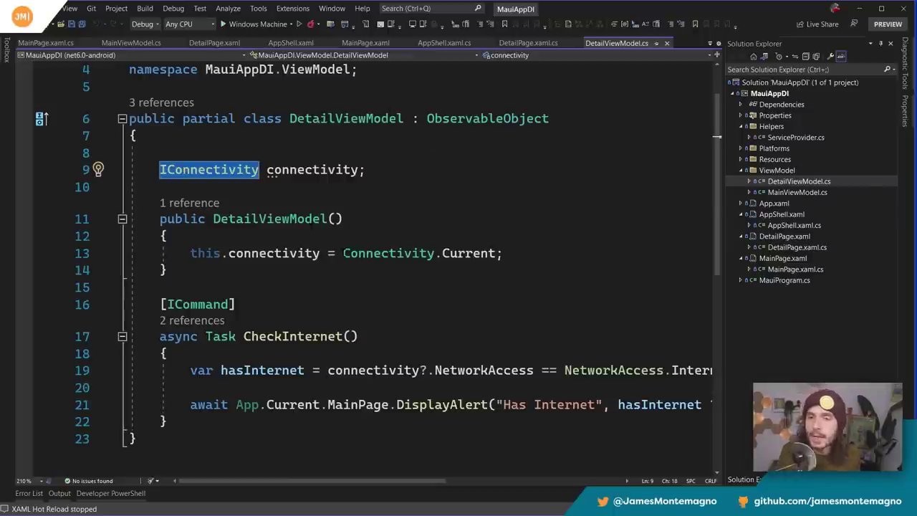
left_click(627, 43)
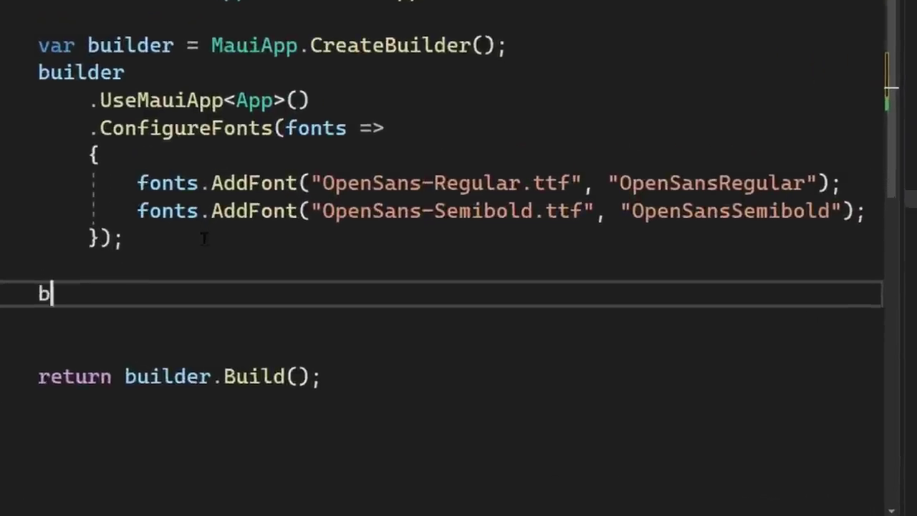
Step: Add builder.Services.AddSingleton<MainViewModel>() and builder.Services.AddTransient<DetailViewModel>() registrations
type("uilder.s")
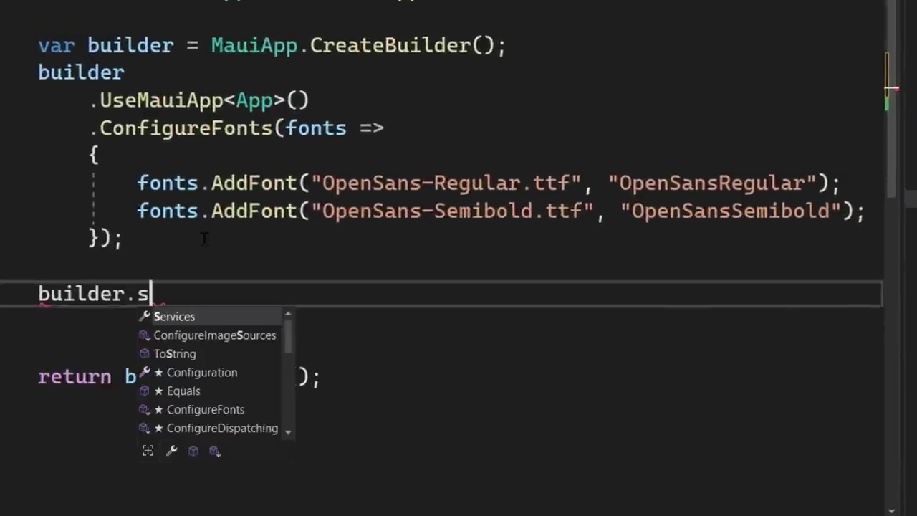
type("ervices.AddSingleton")
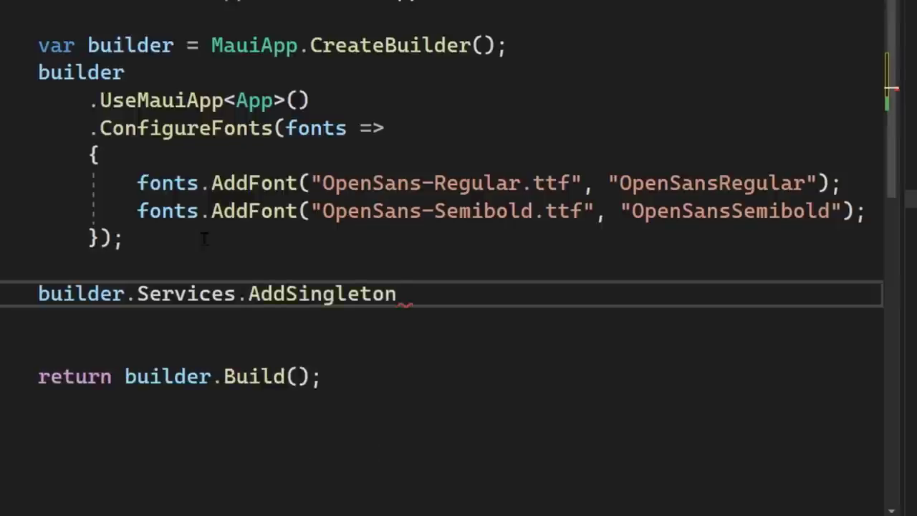
type("<>")
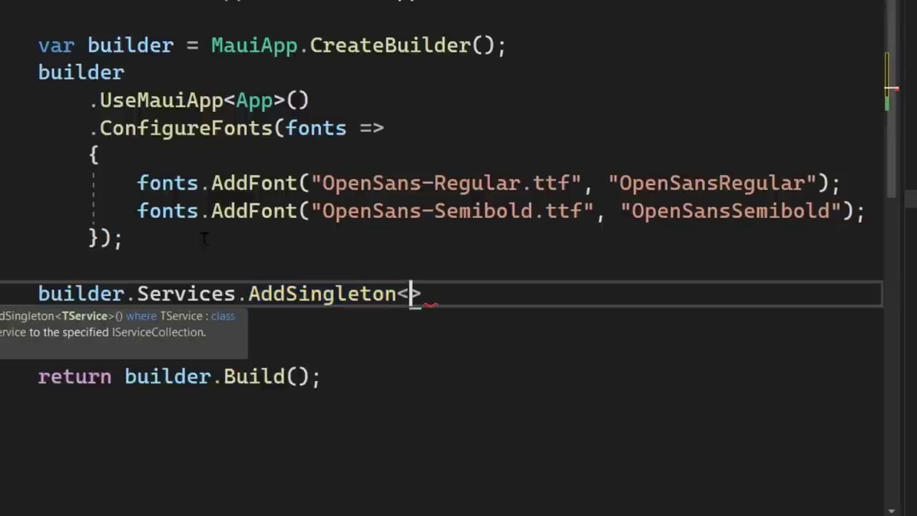
type("MainViewModel")
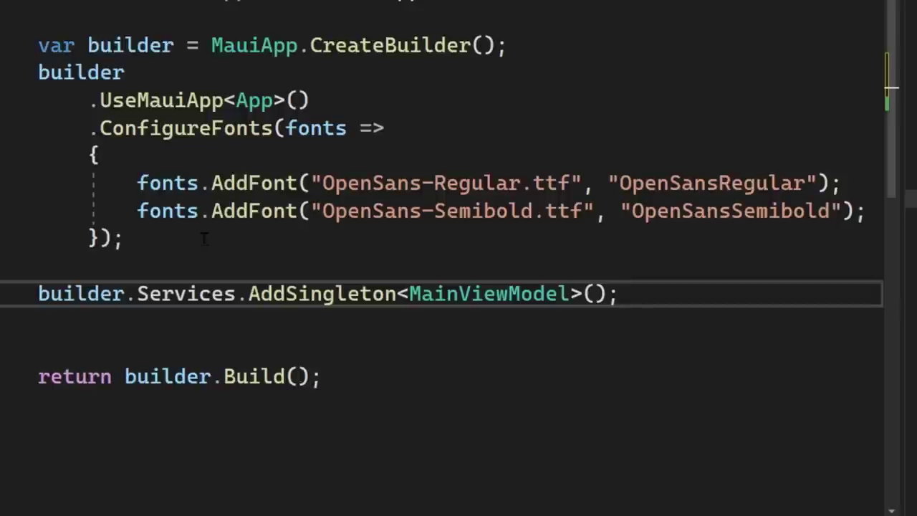
type("build")
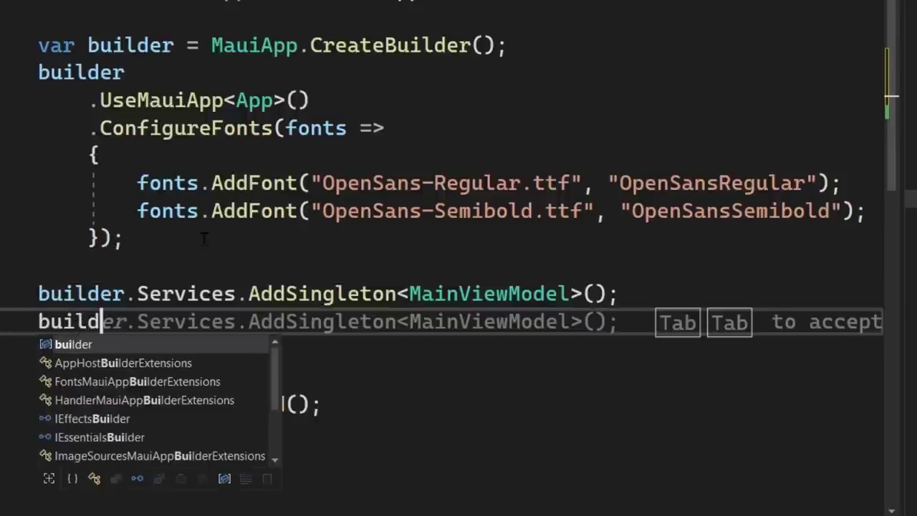
type(".Services.AddTransient")
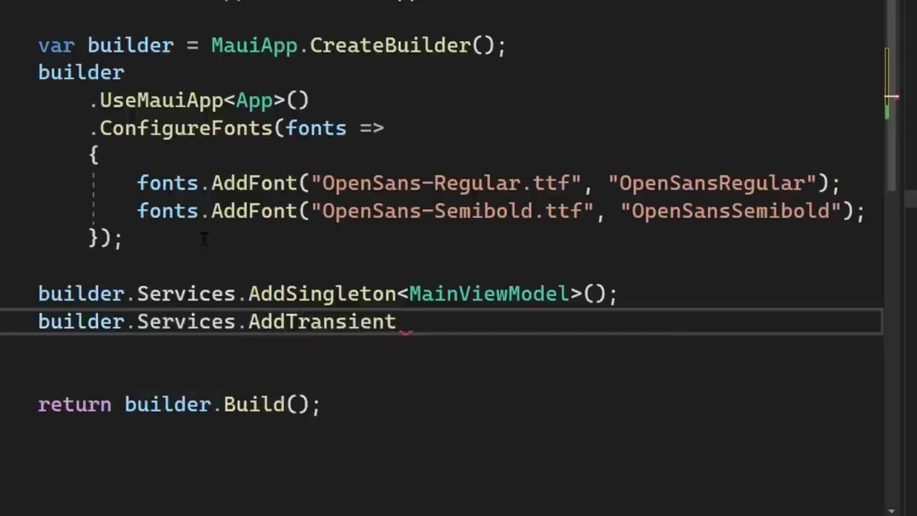
type("<DetailViewModel>();")
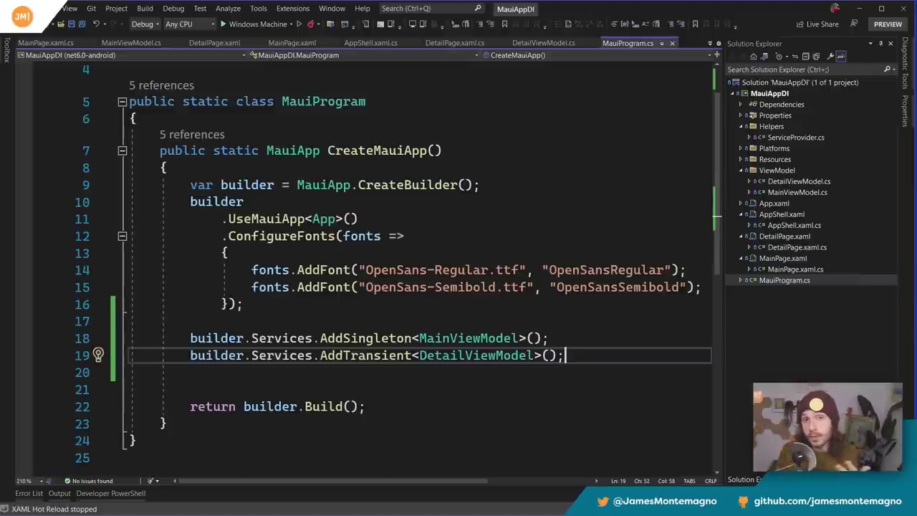
key("enter")
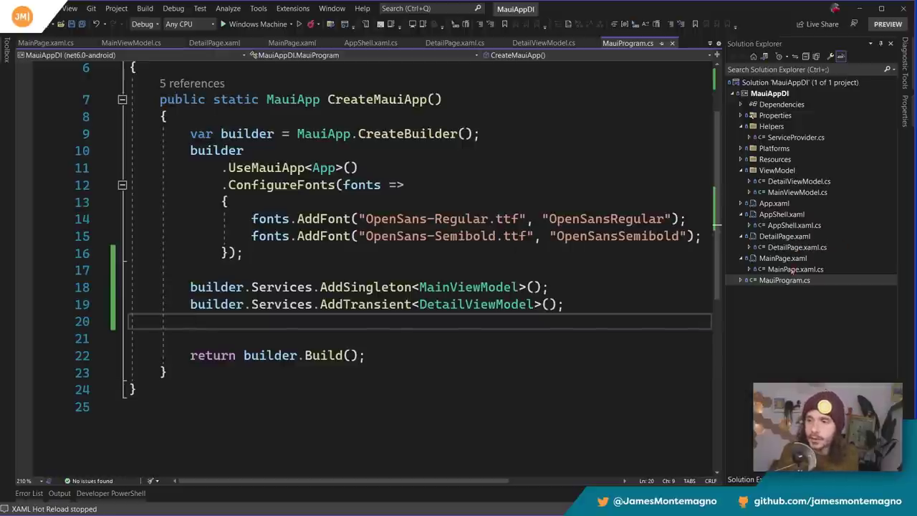
Step: Glance at MainPage's code-behind creating MainViewModel and return to MauiProgram's registrations
left_click(45, 43)
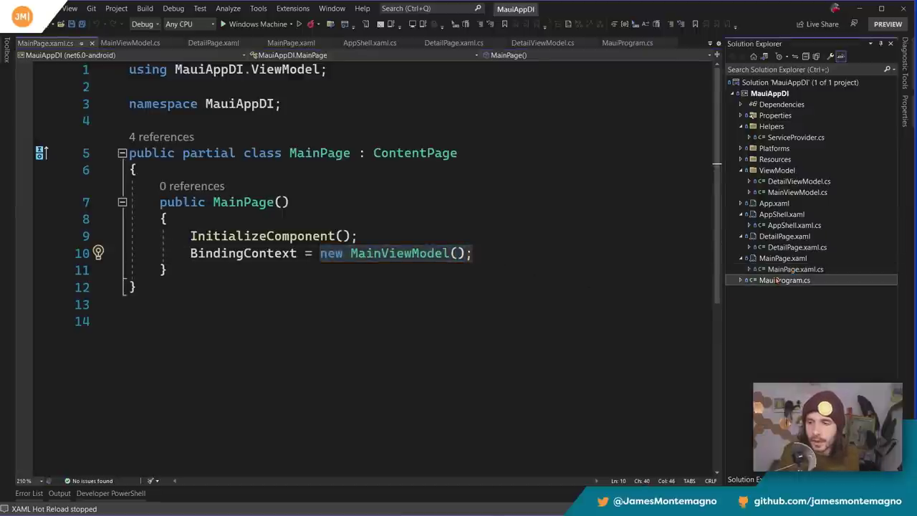
left_click(628, 43)
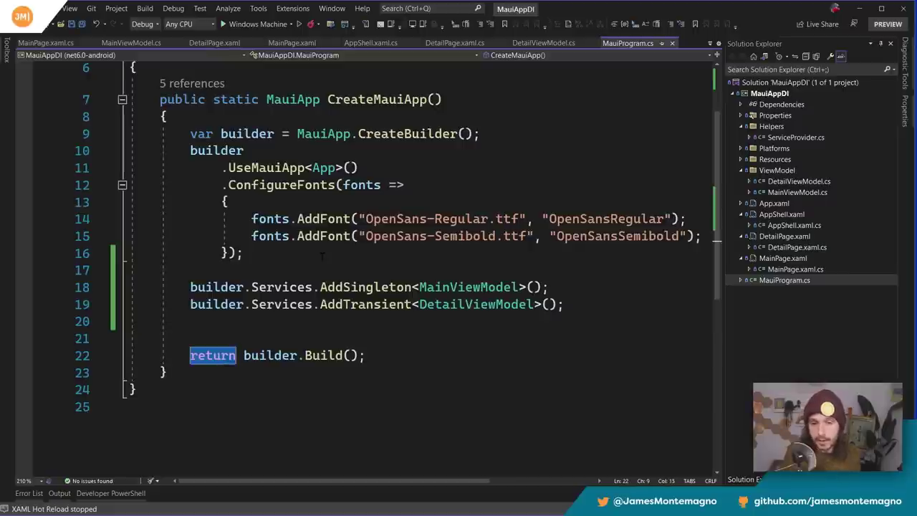
mouse_move(324, 355)
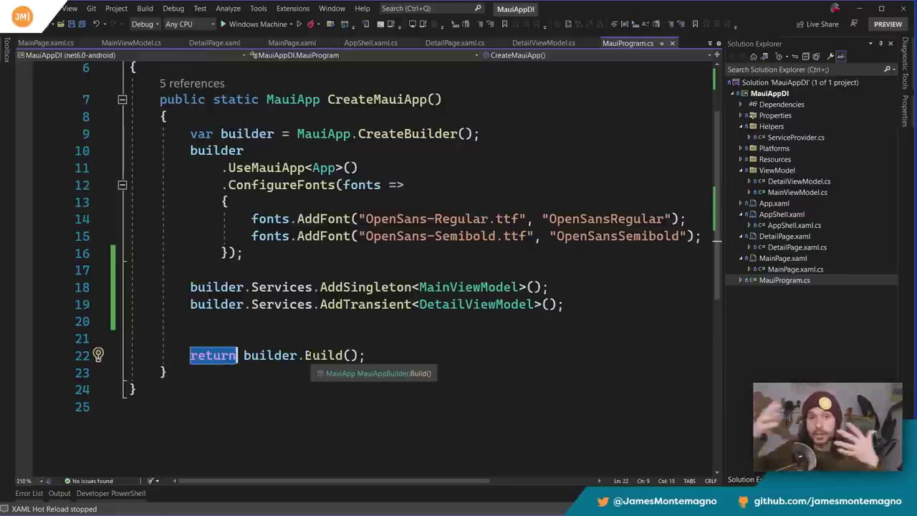
Step: Store builder.Build() in 'var app', return app, and try an app.Services.GetService call
type("var")
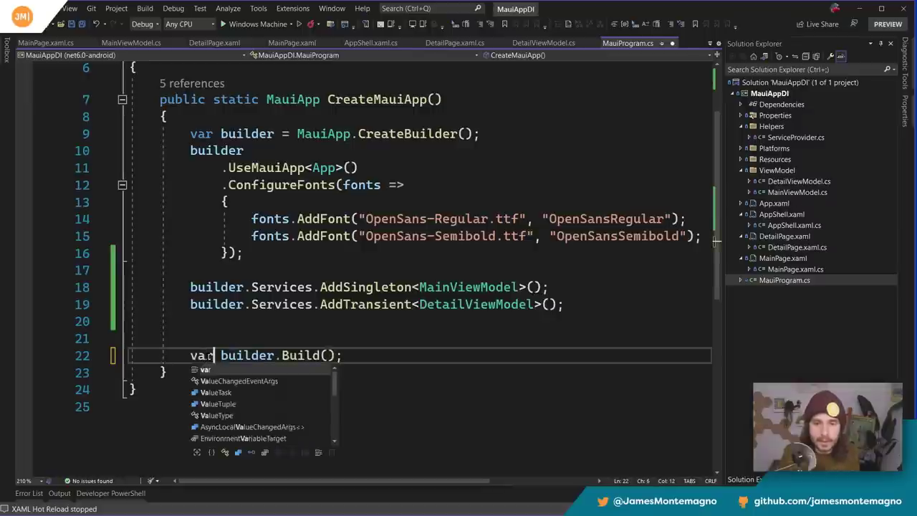
type("app =")
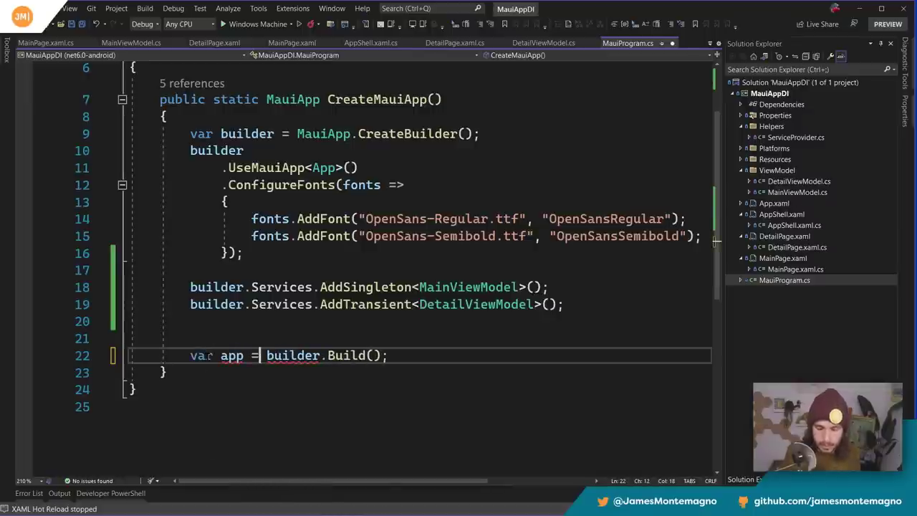
type("return app;")
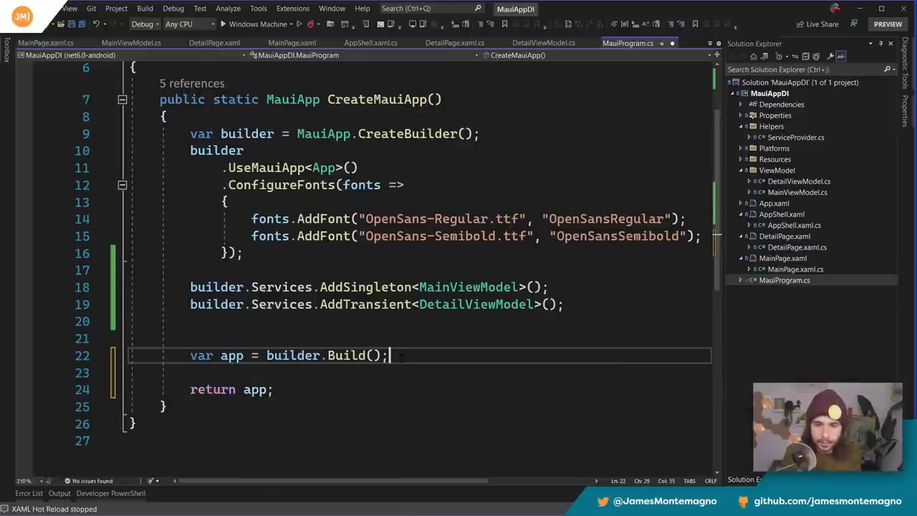
type("app.s")
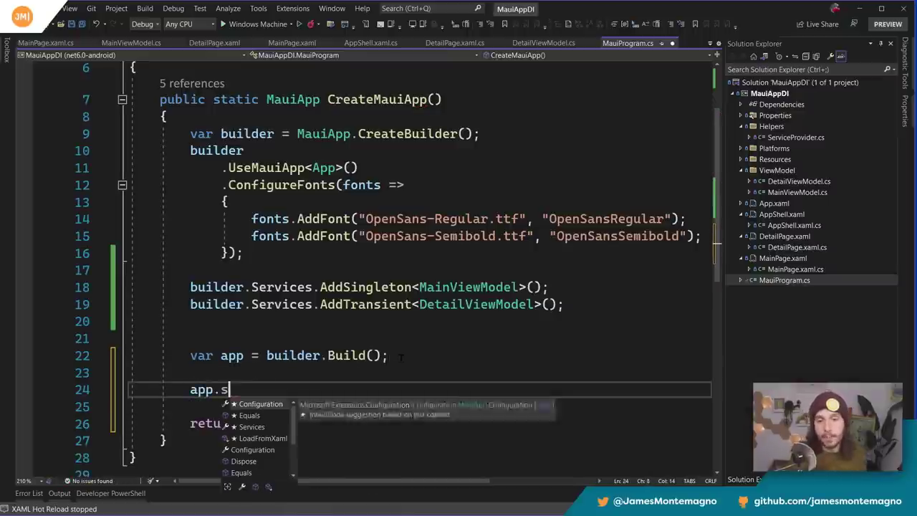
type("er")
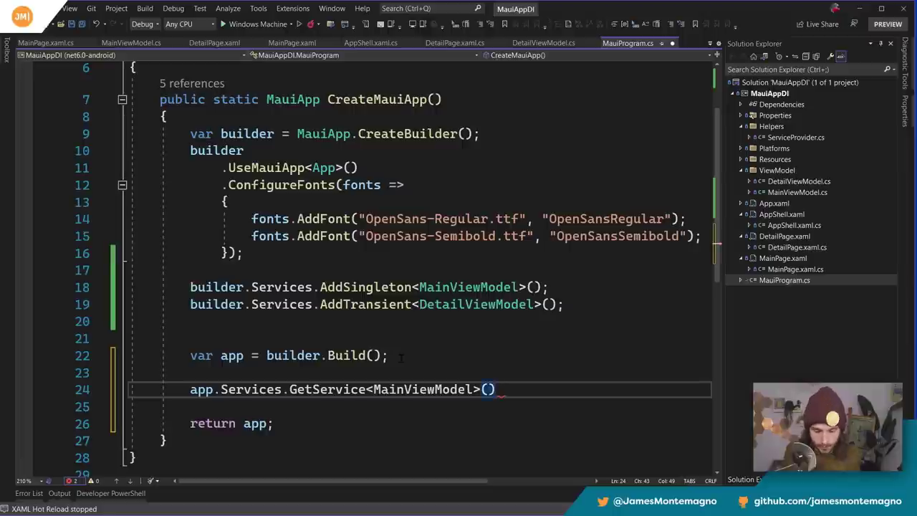
type(";")
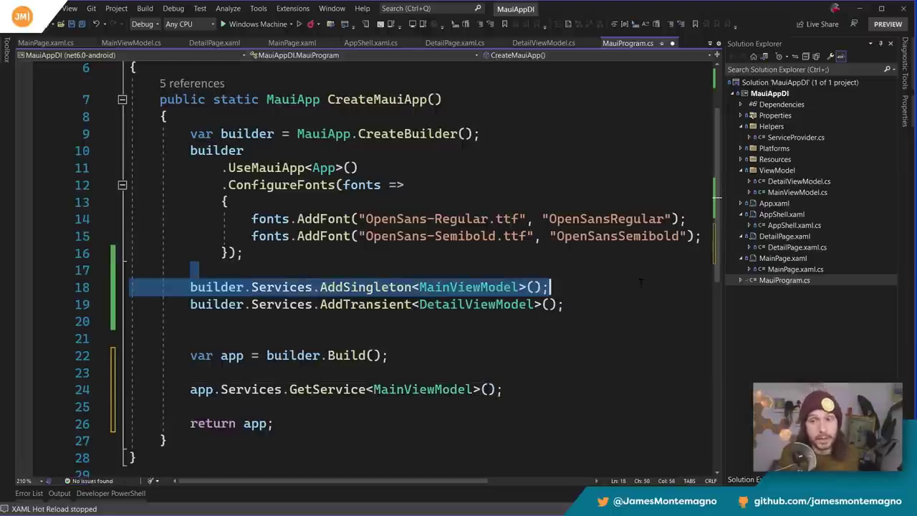
mouse_move(469, 287)
type("Detail")
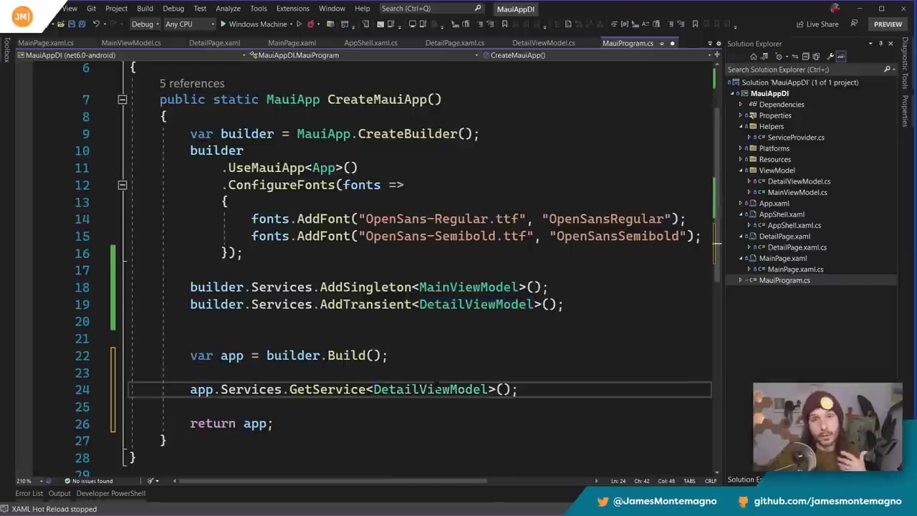
Step: Experiment with MauiApp service access on the trial GetService line, then delete that line
double_click(429, 390)
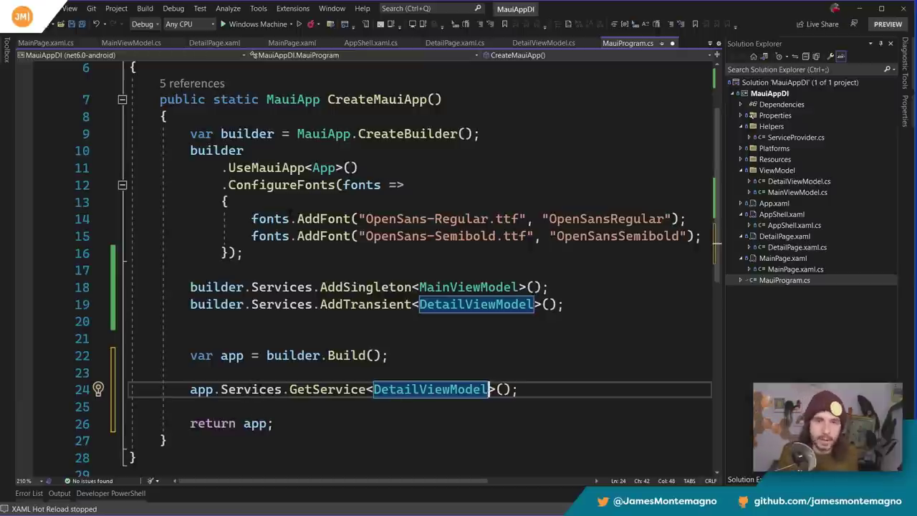
type("Z")
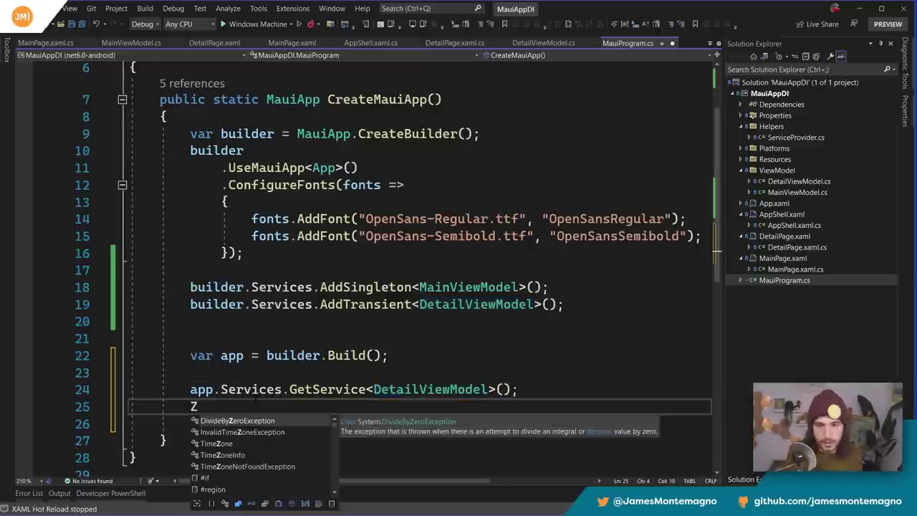
type("MauiApp.")
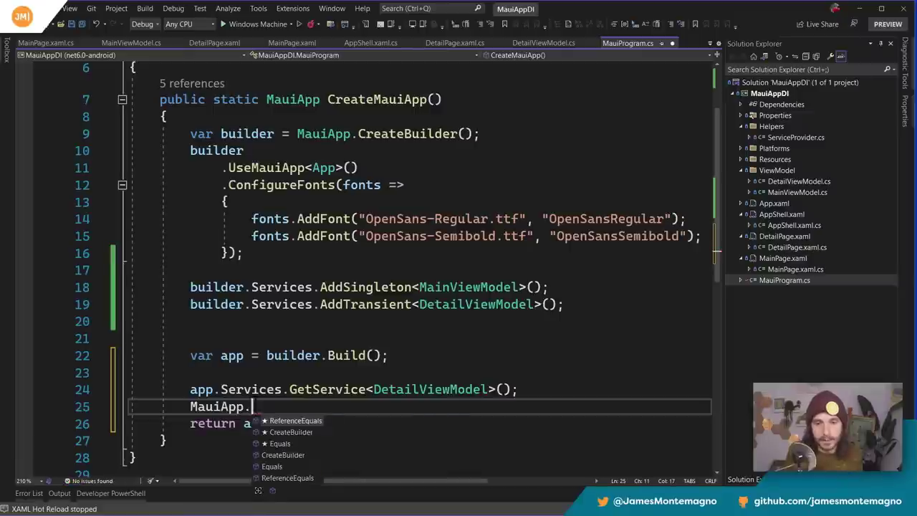
type("ser")
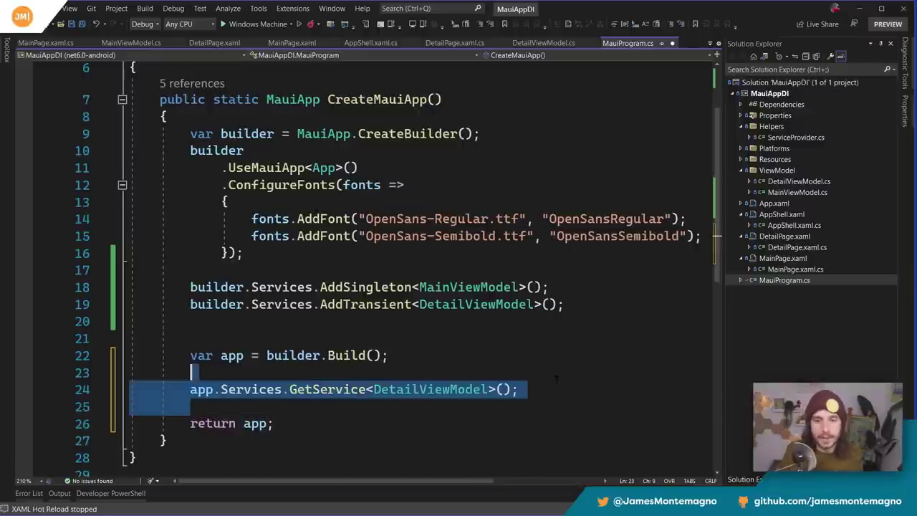
key("Delete")
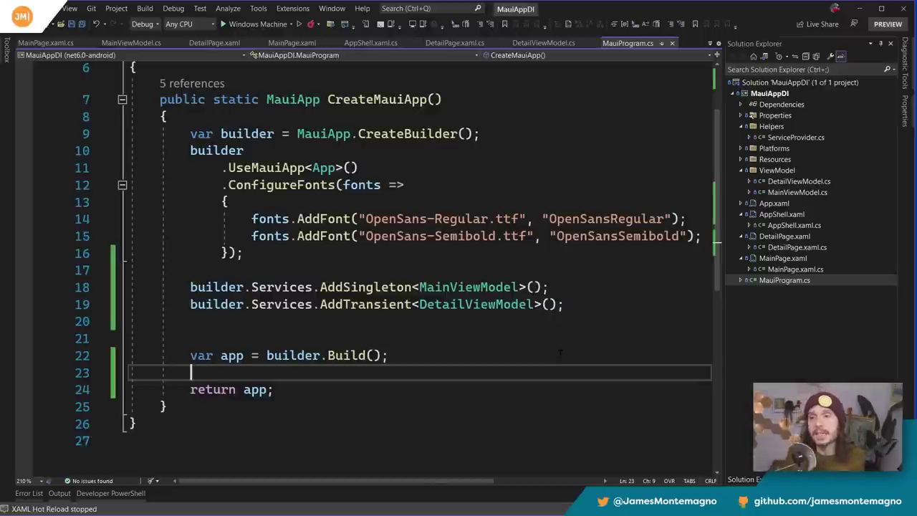
mouse_move(807, 140)
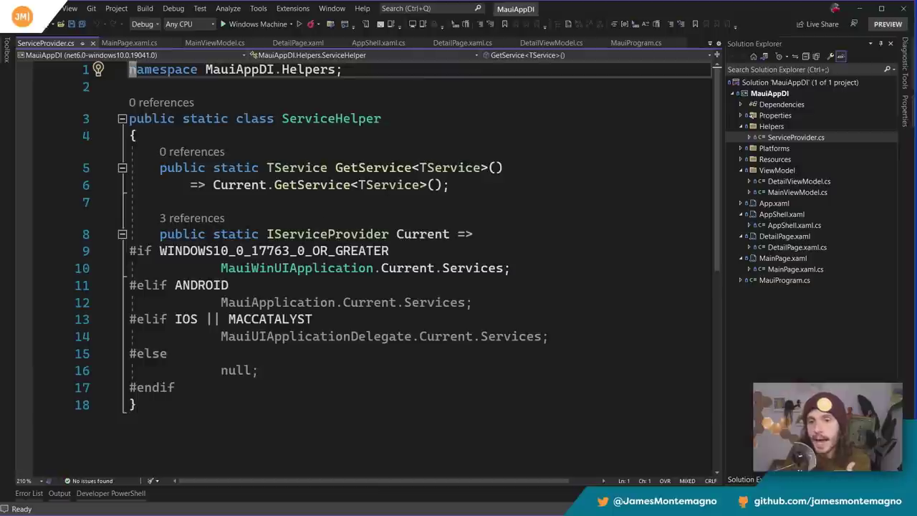
Step: Examine ServiceHelper's Current provider property with its Windows and Android branches
left_click_drag(160, 233, 246, 369)
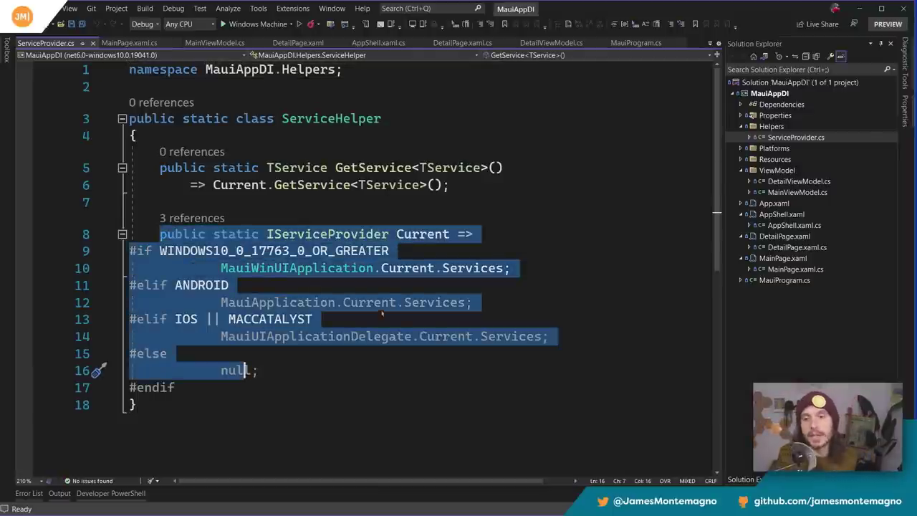
left_click(390, 249)
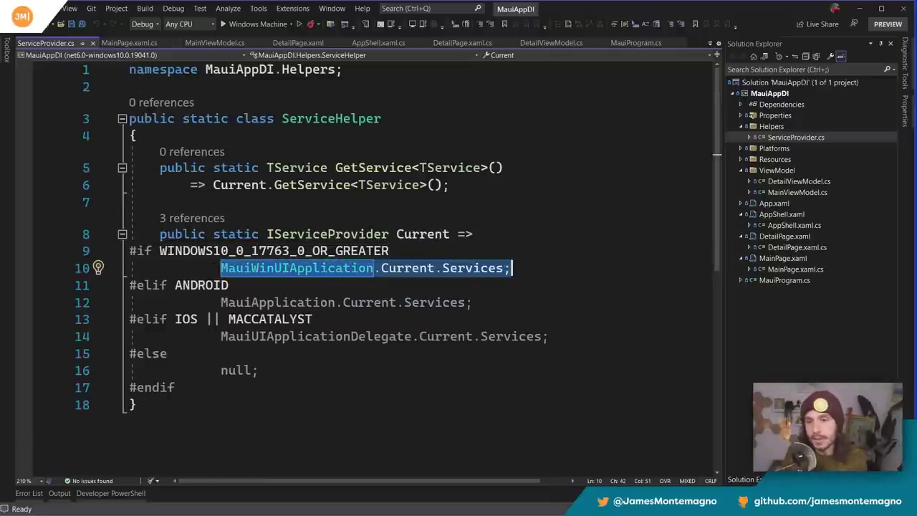
left_click(428, 301)
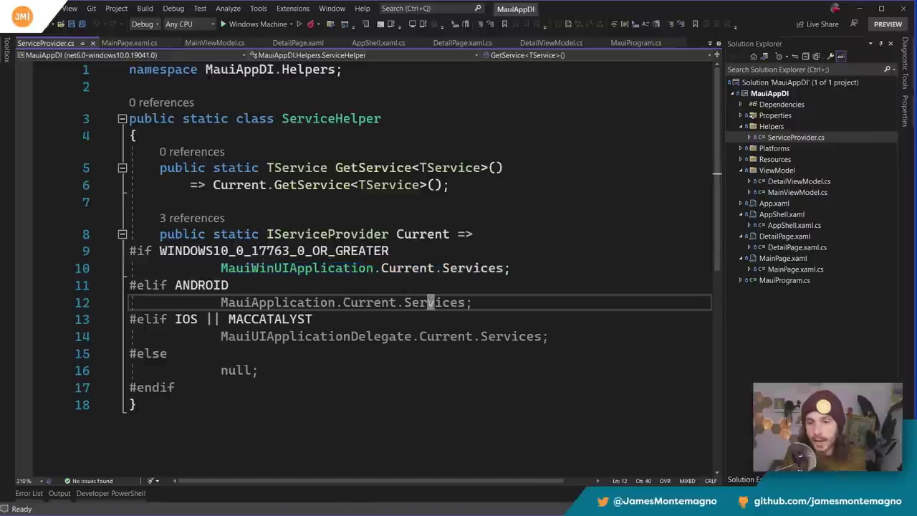
Step: Switch the editor context to net6.0-windows10.0.19041.0 to see ServiceHelper for Windows, then go to MainPage.xaml.cs
left_click(91, 54)
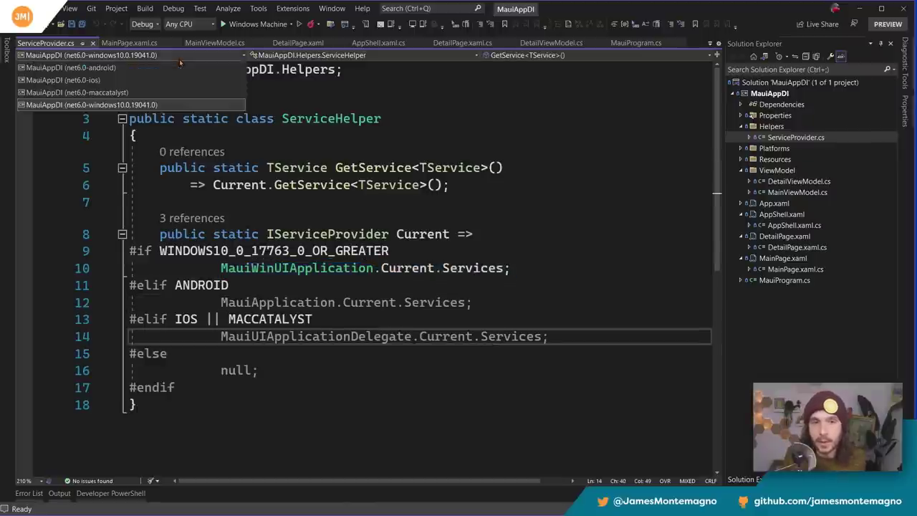
left_click(69, 67)
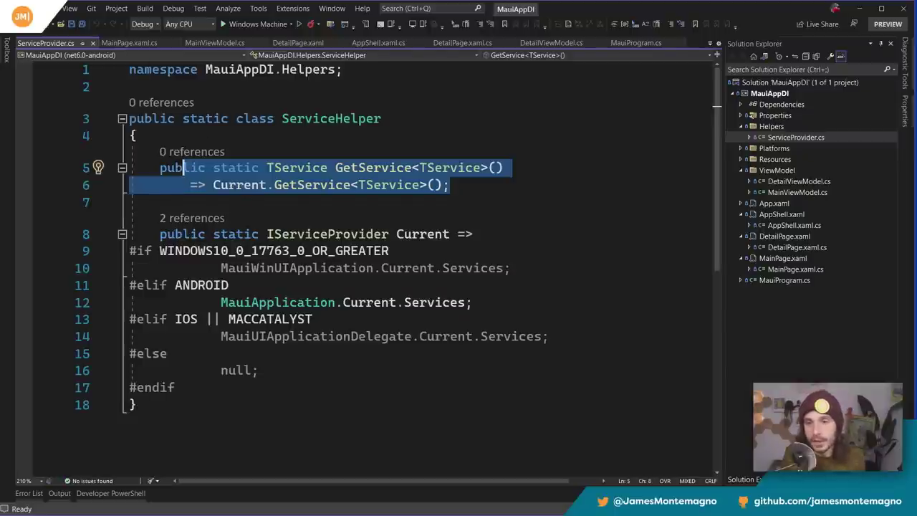
left_click(69, 55)
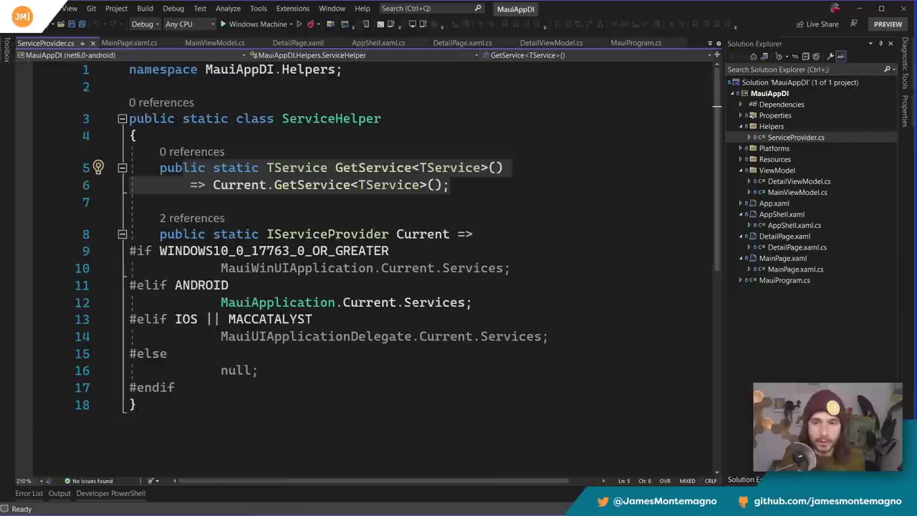
left_click(69, 55)
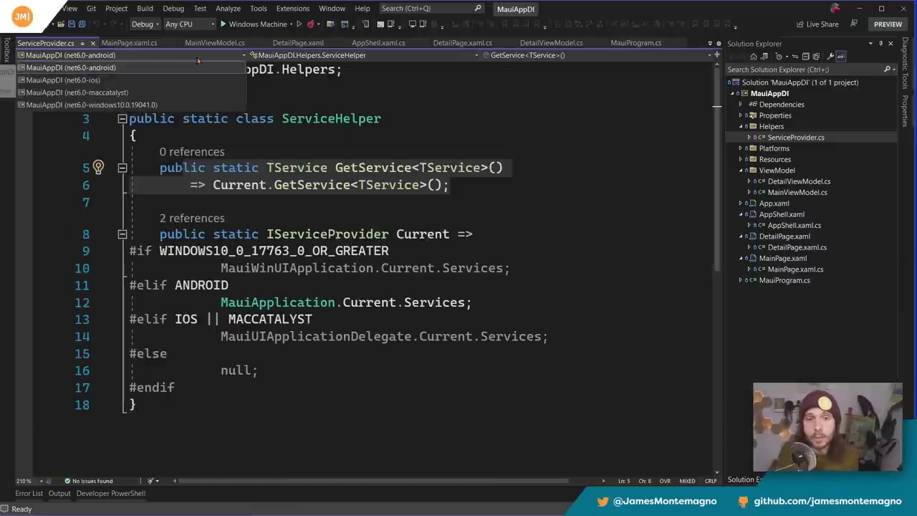
left_click(92, 105)
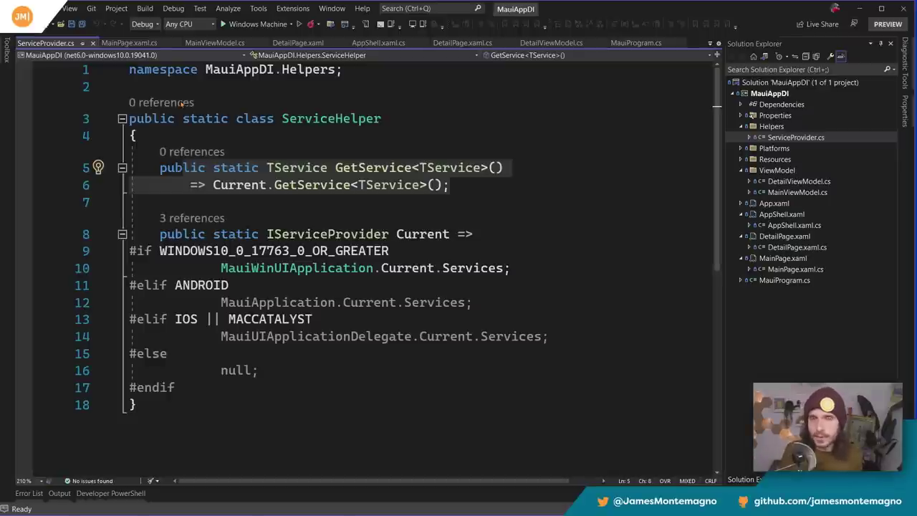
mouse_move(161, 103)
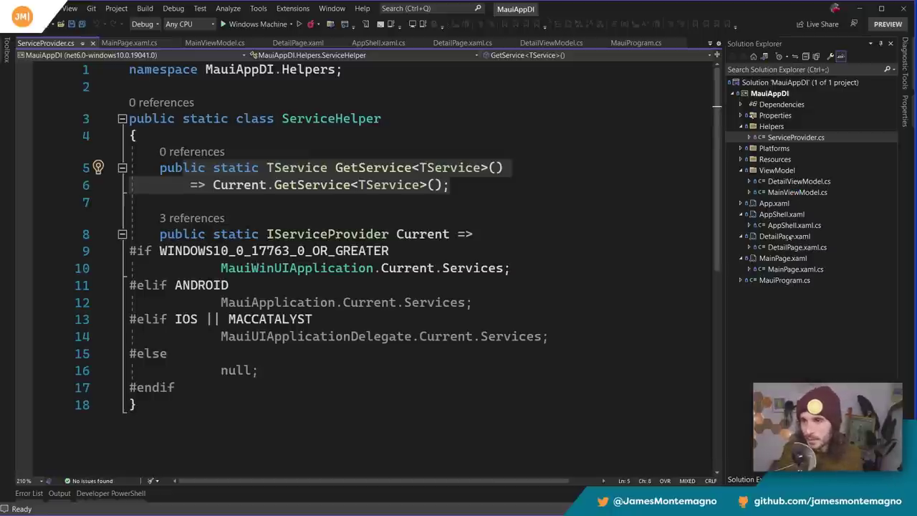
left_click(130, 43)
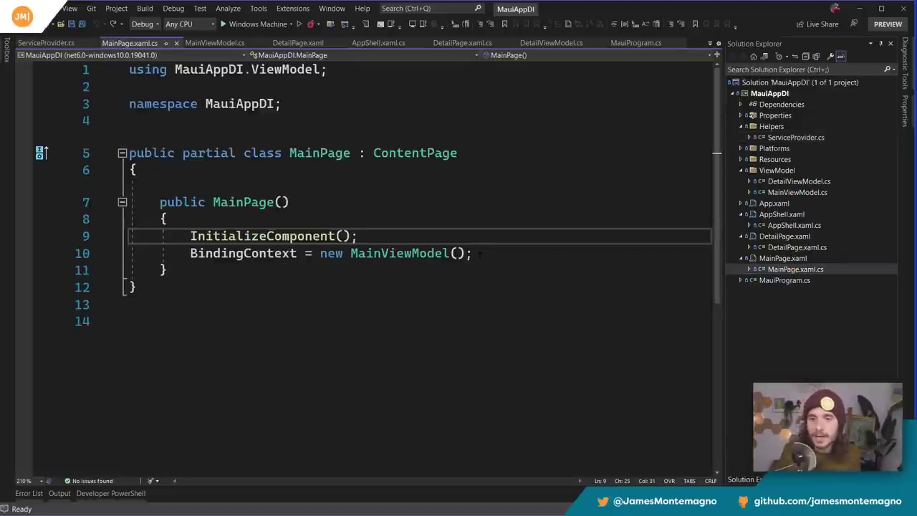
Step: Replace new MainViewModel() with ServiceHelper.GetService<MainViewModel>(), importing MauiAppDI.Helpers, and copy the call for DetailPage
type("ServiceHelper.")
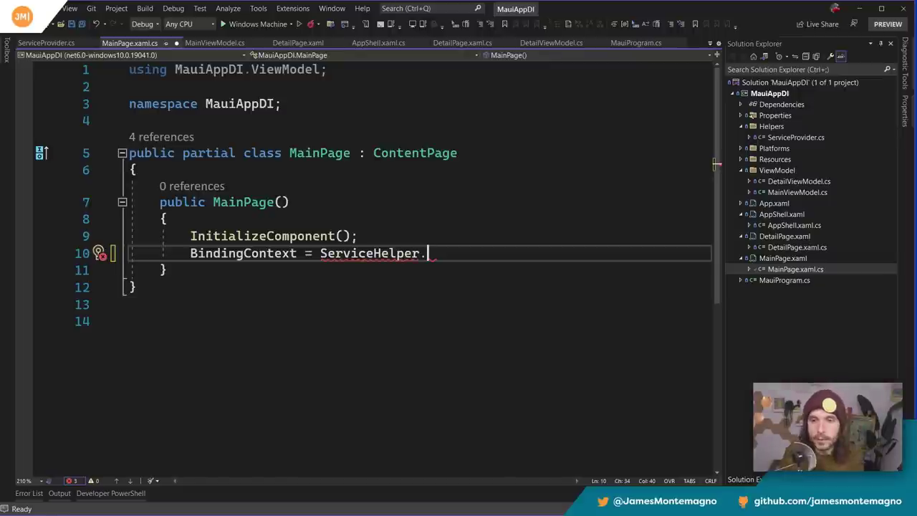
left_click(97, 252)
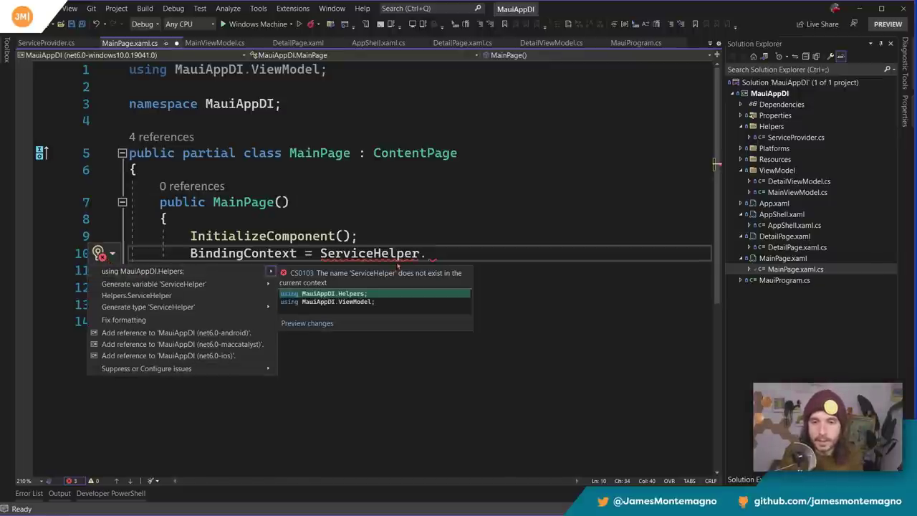
left_click(143, 271)
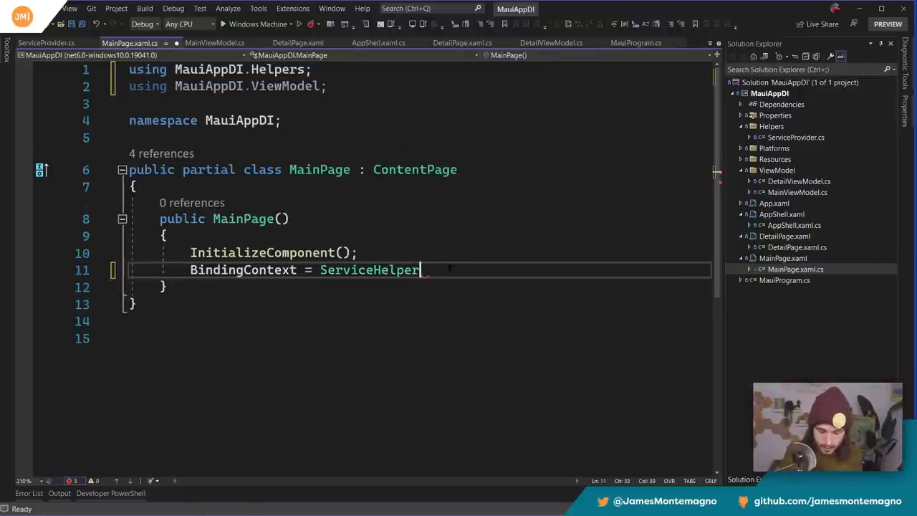
type(".GetService<MainViewModel>();")
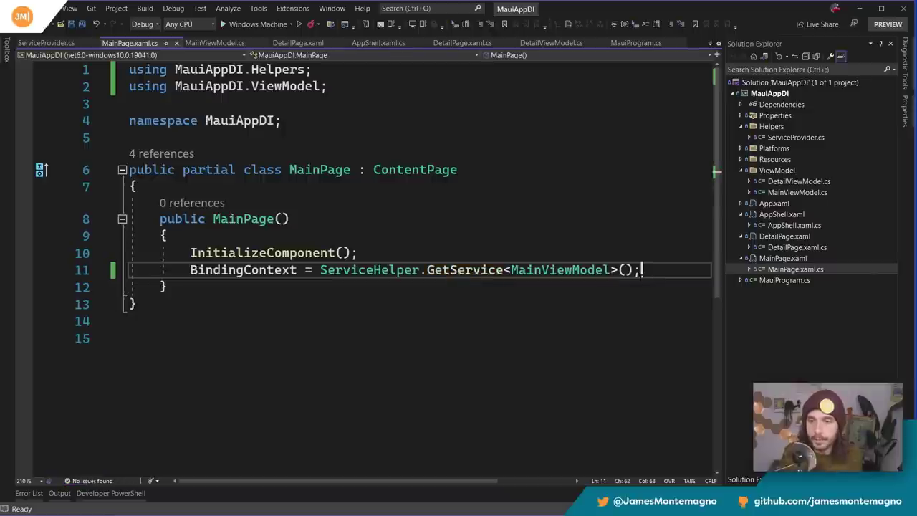
double_click(369, 270)
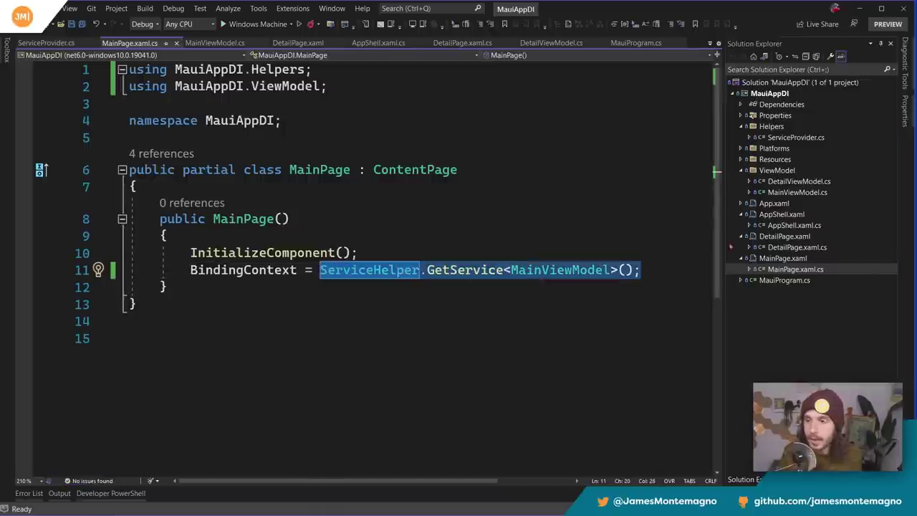
left_click(462, 43)
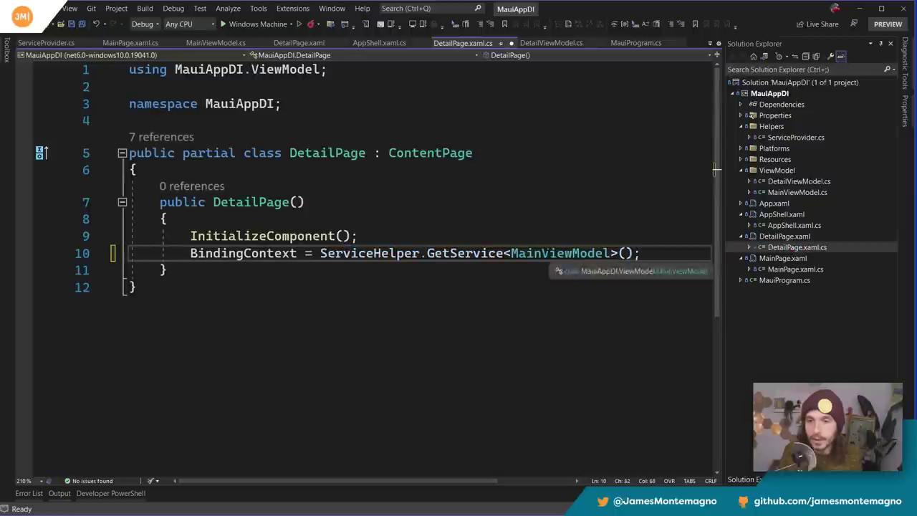
Step: Set DetailPage's BindingContext via ServiceHelper.GetService<DetailViewModel>() and inspect the resolved view model while debugging
type("DetailViewModel")
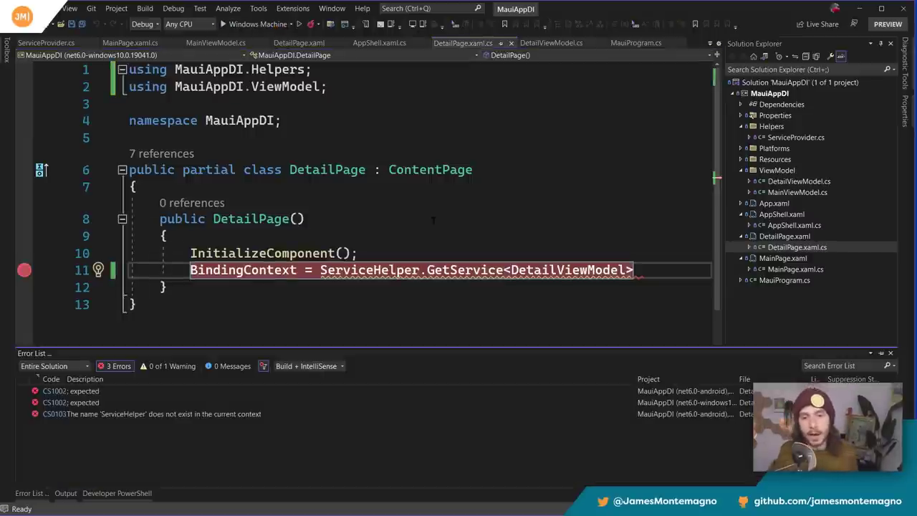
type("();")
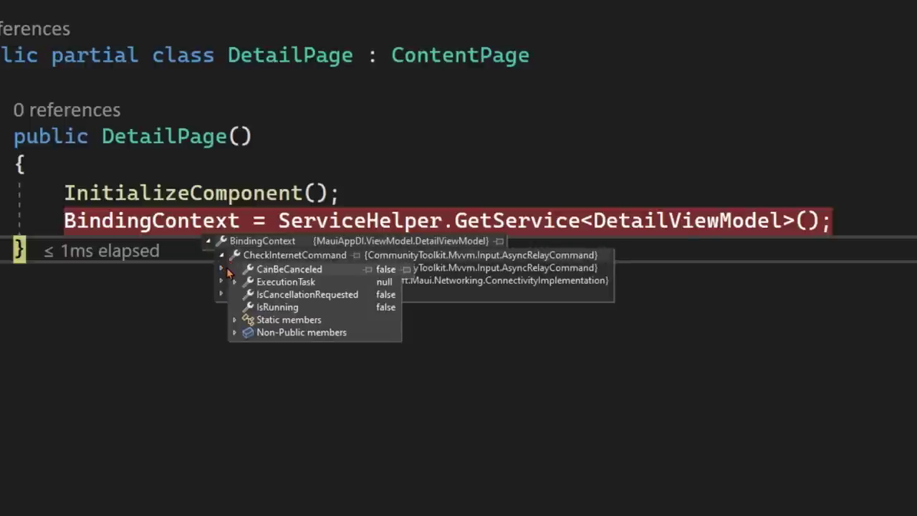
left_click(220, 254)
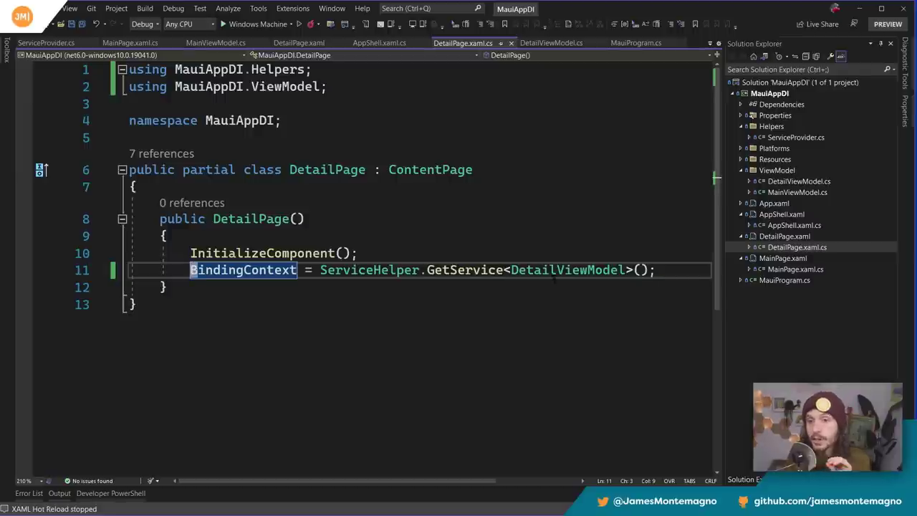
mouse_move(566, 269)
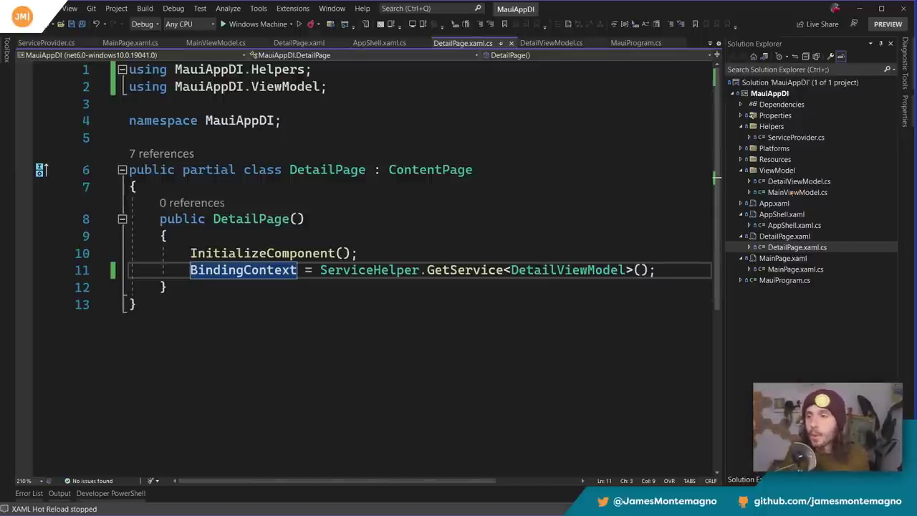
left_click(550, 43)
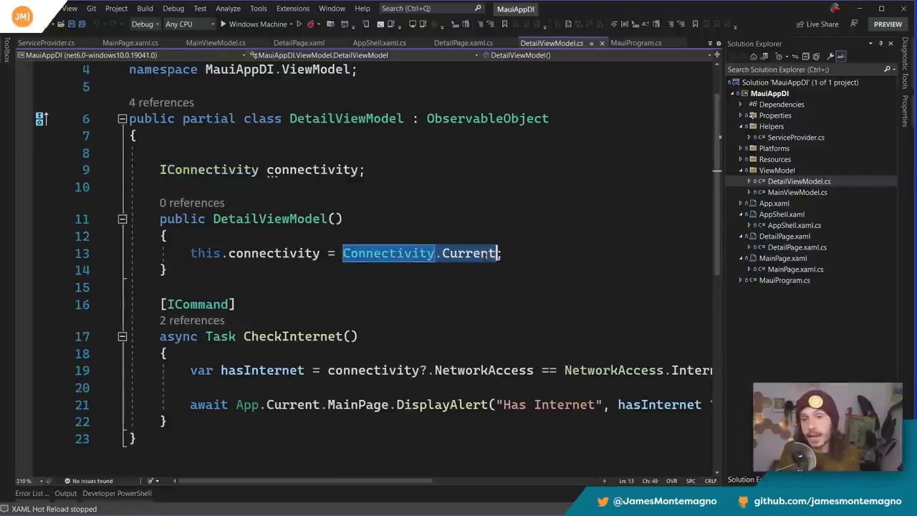
Step: Give DetailViewModel an IConnectivity connectivity constructor parameter and assign this.connectivity = connectivity
type("IConnectivity")
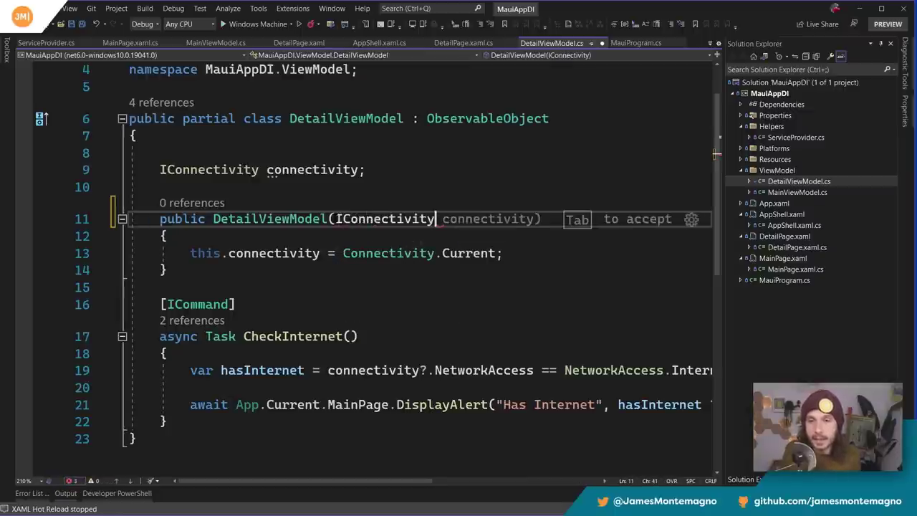
key("Tab")
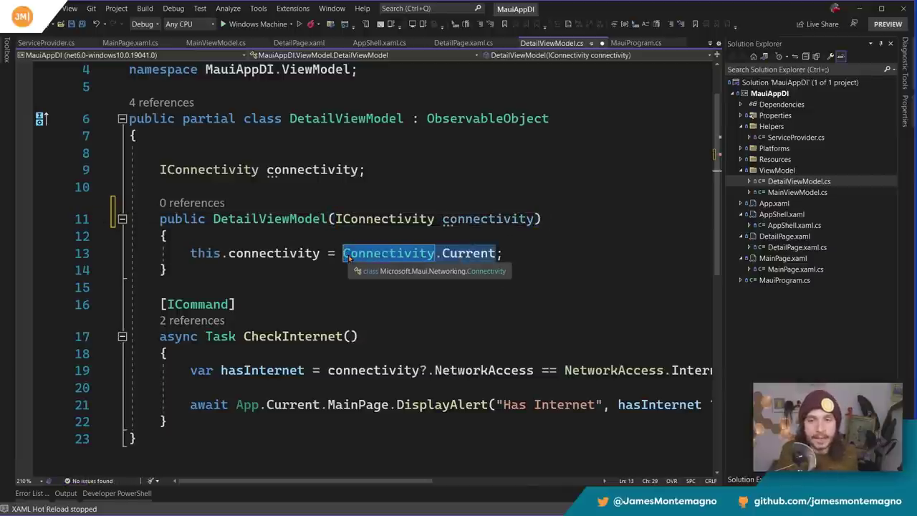
type("connectivity")
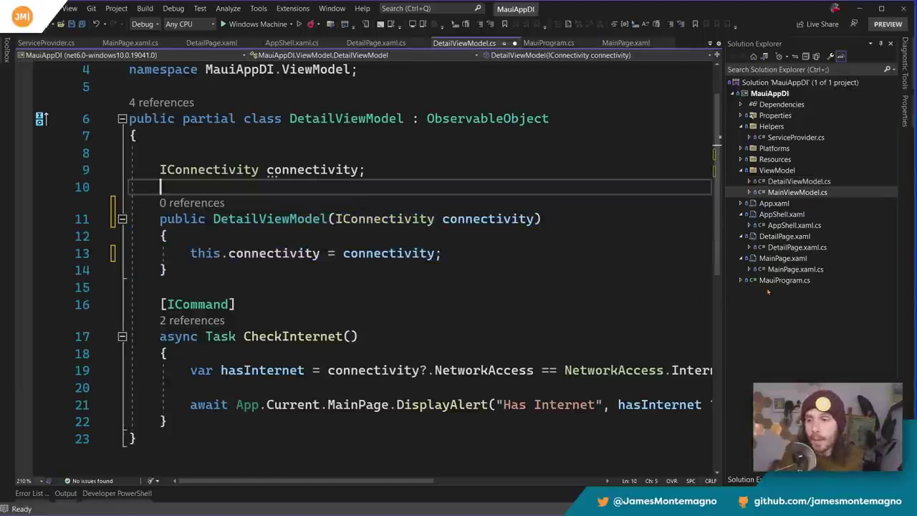
left_click(549, 43)
type("builder.")
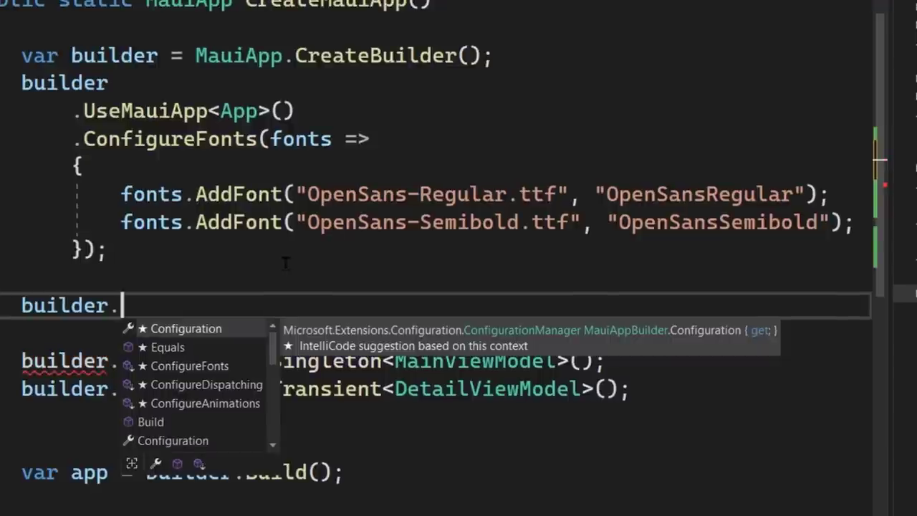
type("s")
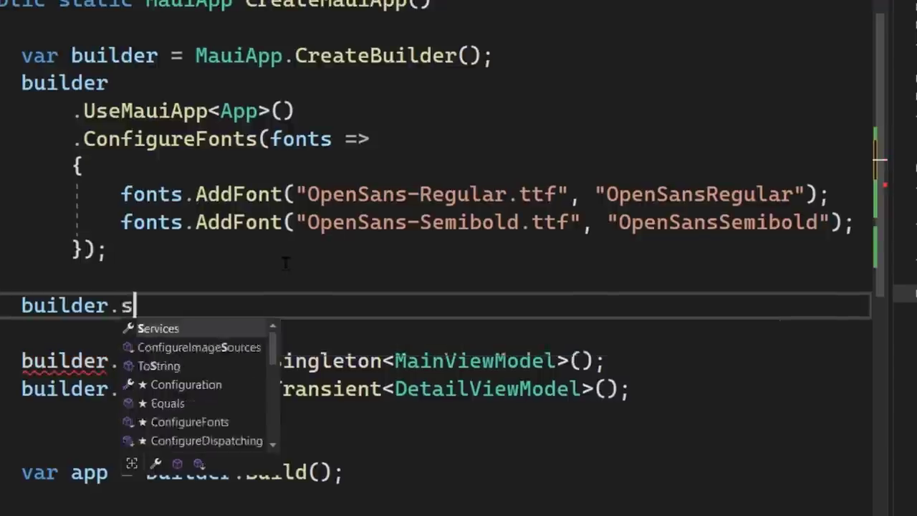
type("ervices.sing")
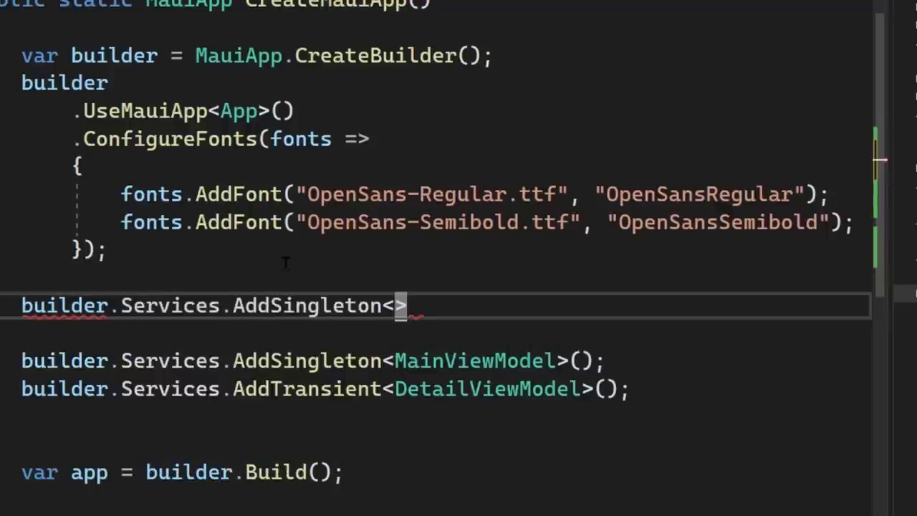
type("IConnectivity")
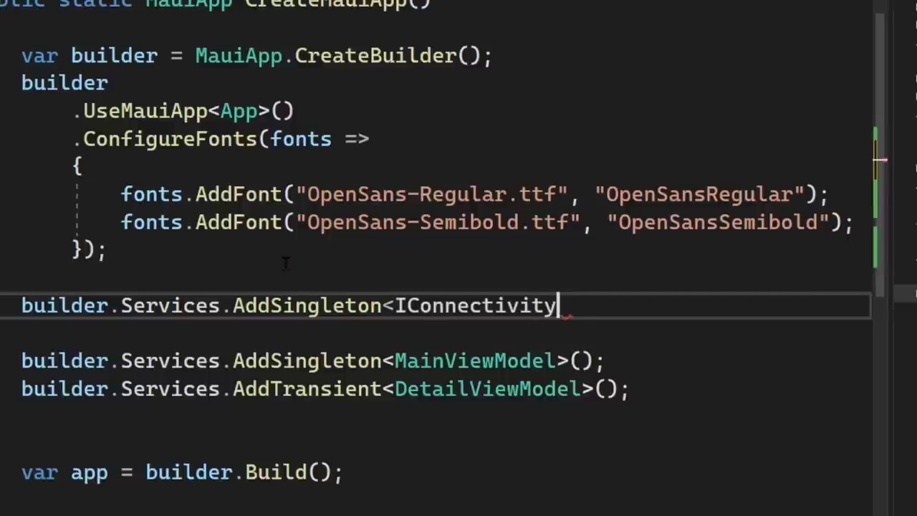
type(">()")
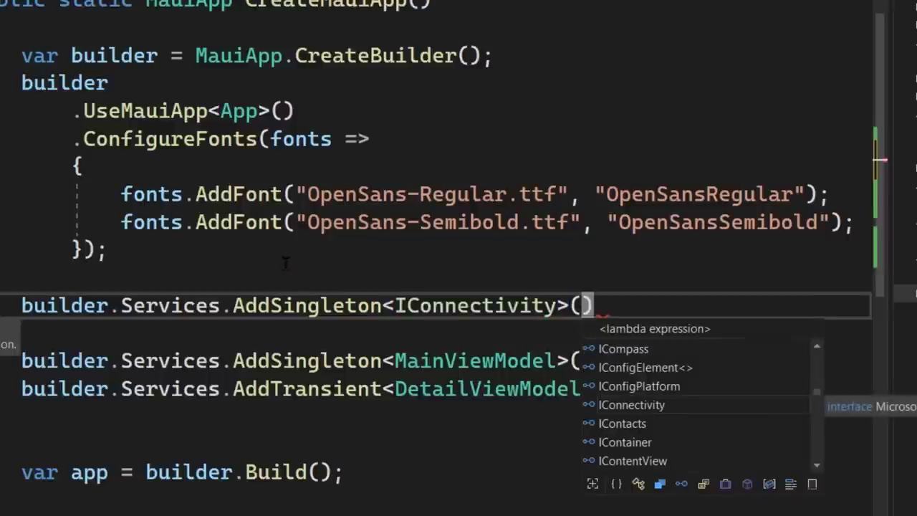
type("Connectivity.")
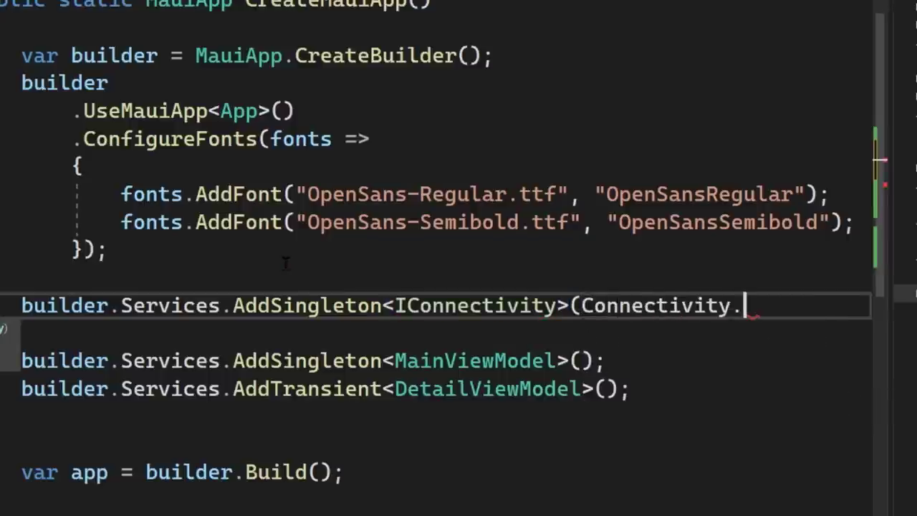
type("Current);")
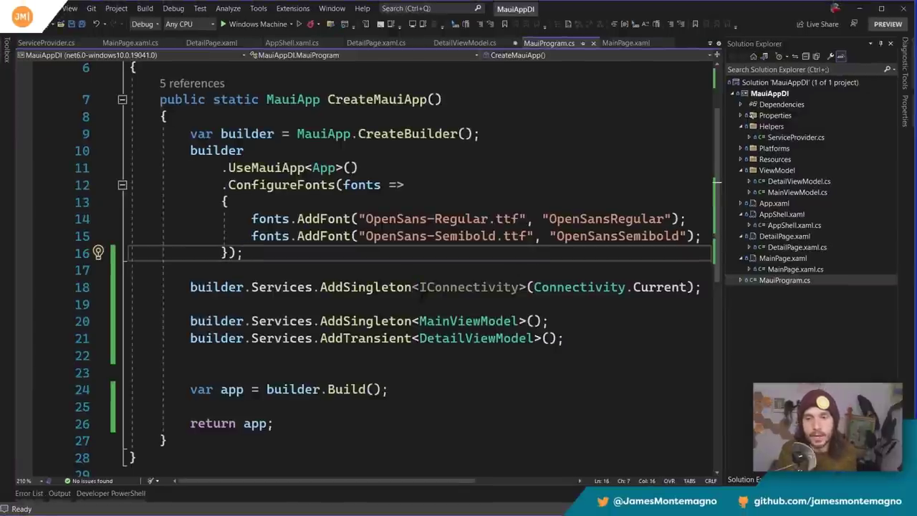
mouse_move(465, 286)
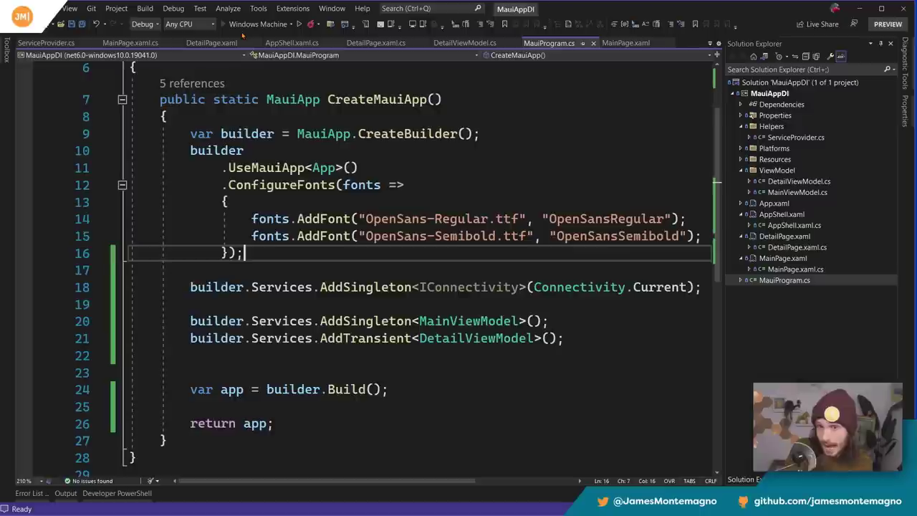
mouse_move(475, 338)
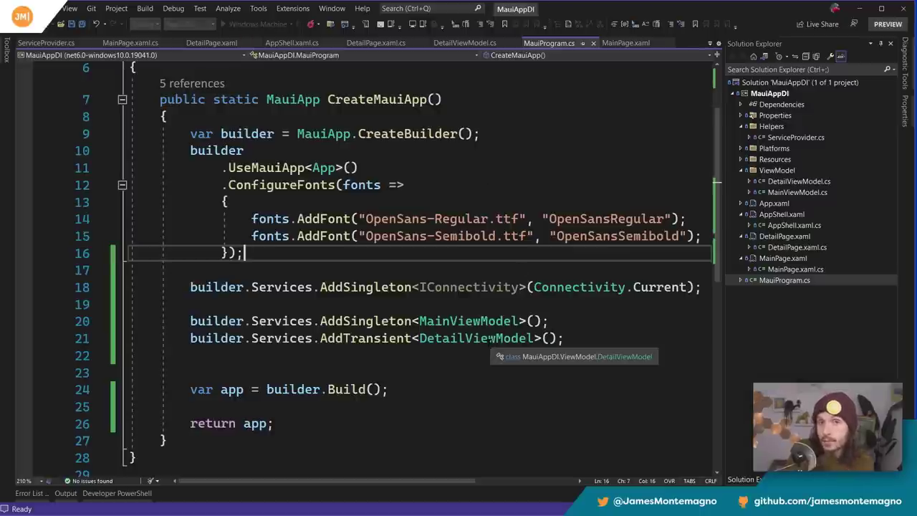
Step: Bring up MainPage.xaml.cs, still resolving MainViewModel through ServiceHelper.GetService
left_click(796, 181)
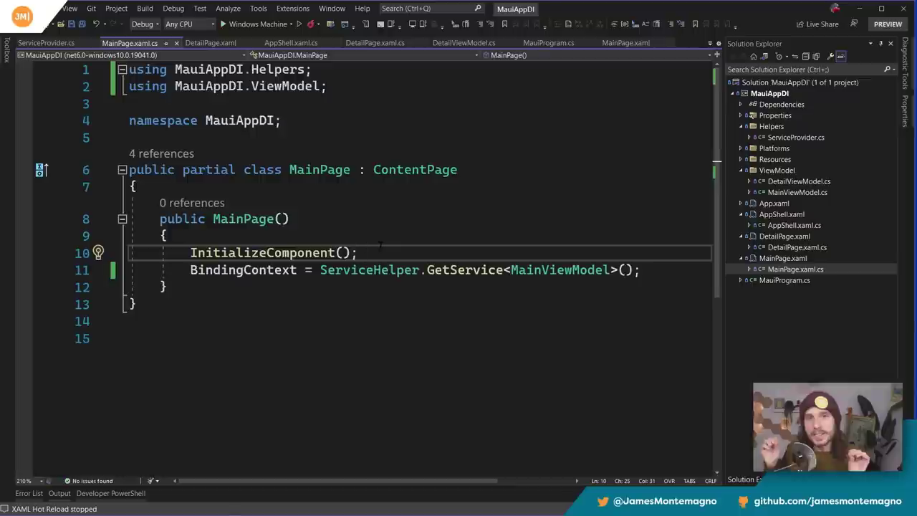
Step: Give MainPage a MainViewModel vm constructor parameter and set BindingContext = vm
left_click(361, 252)
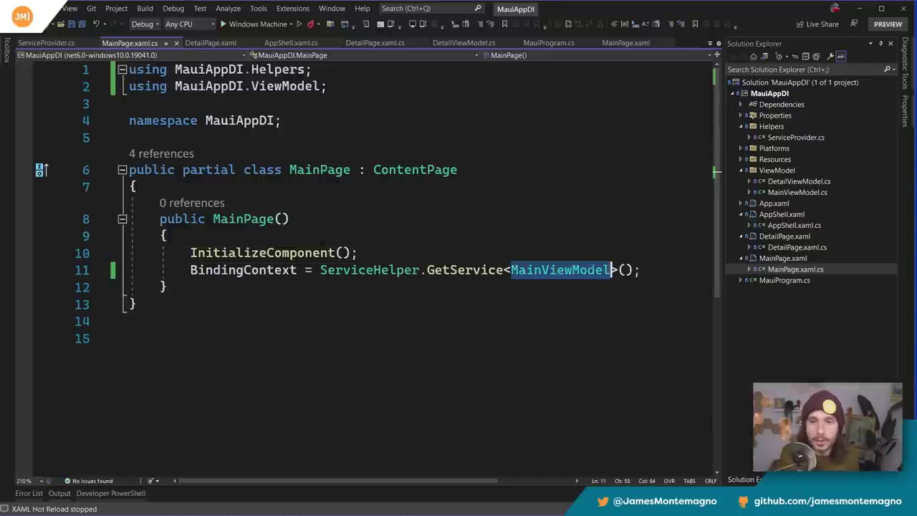
type("MainViewModel vm")
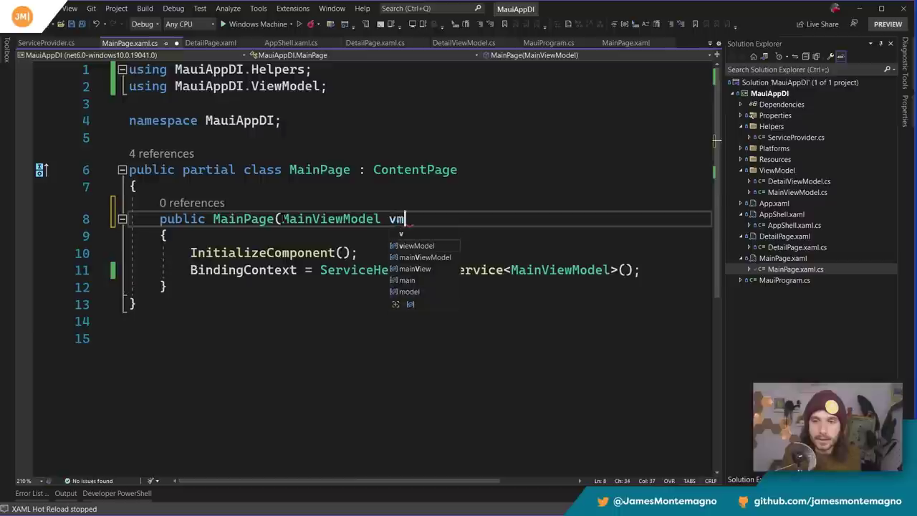
type(")")
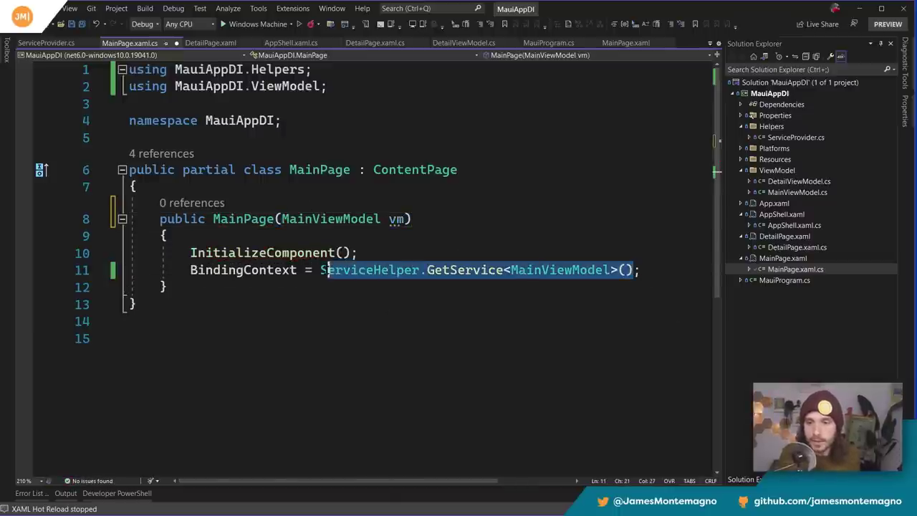
type("vm")
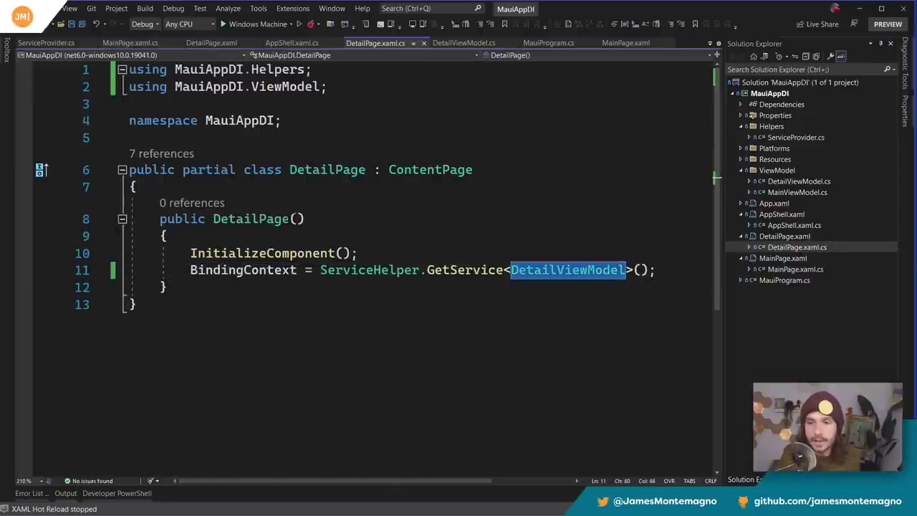
Step: Give DetailPage a DetailViewModel vm constructor parameter and set BindingContext = vm
type("DetailViewModel vm")
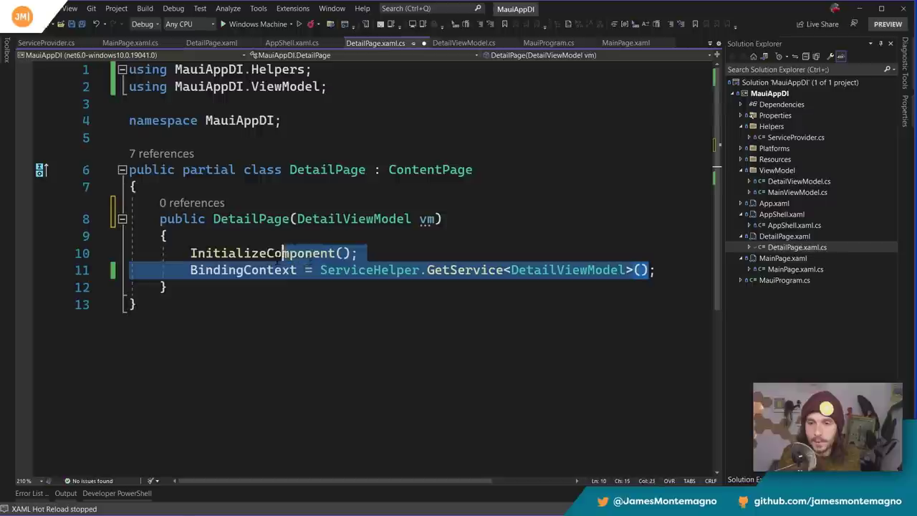
type("vm")
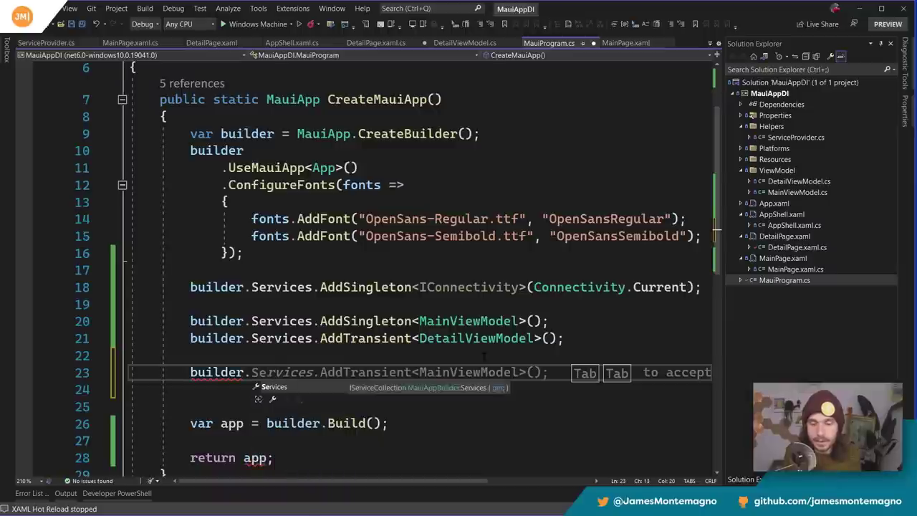
Step: Add builder.Services.AddSingleton<MainPage>() and builder.Services.AddTransient<DetailPage>() in MauiProgram, then view App.xaml.cs
type("adds")
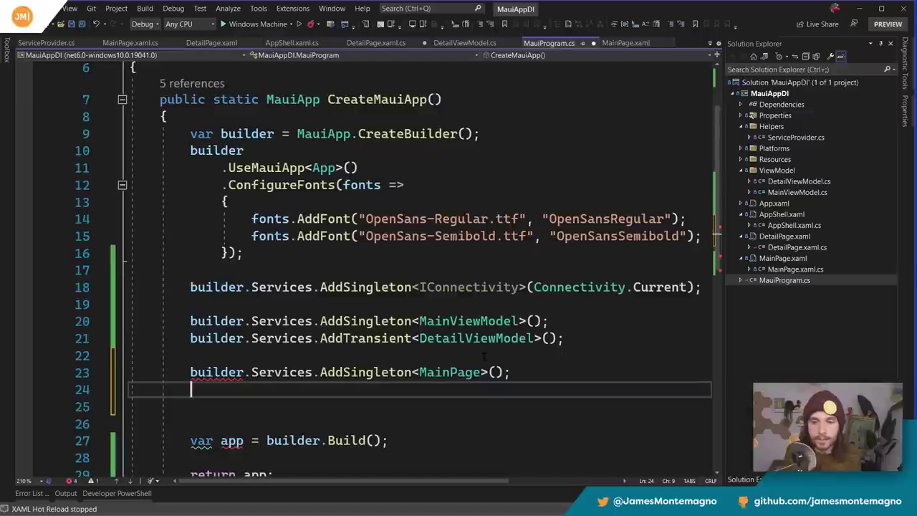
type("builder.Services")
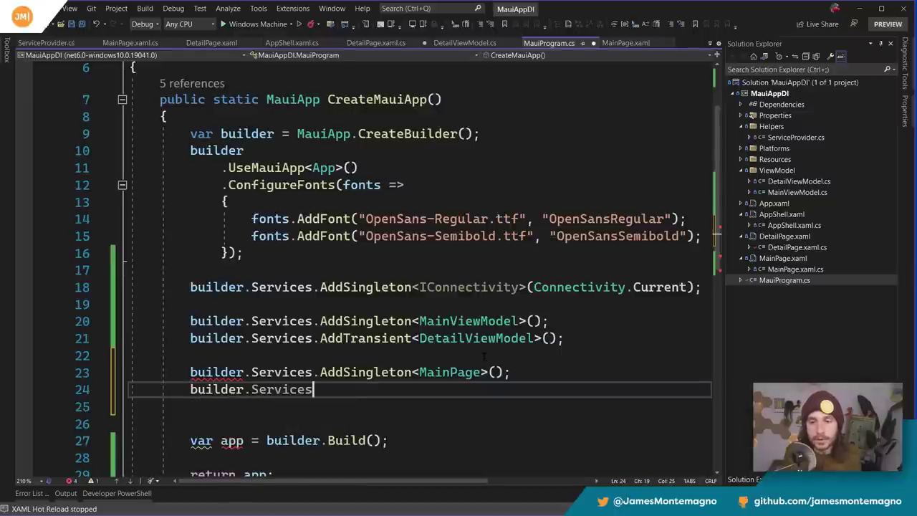
type(".AddTransient<>")
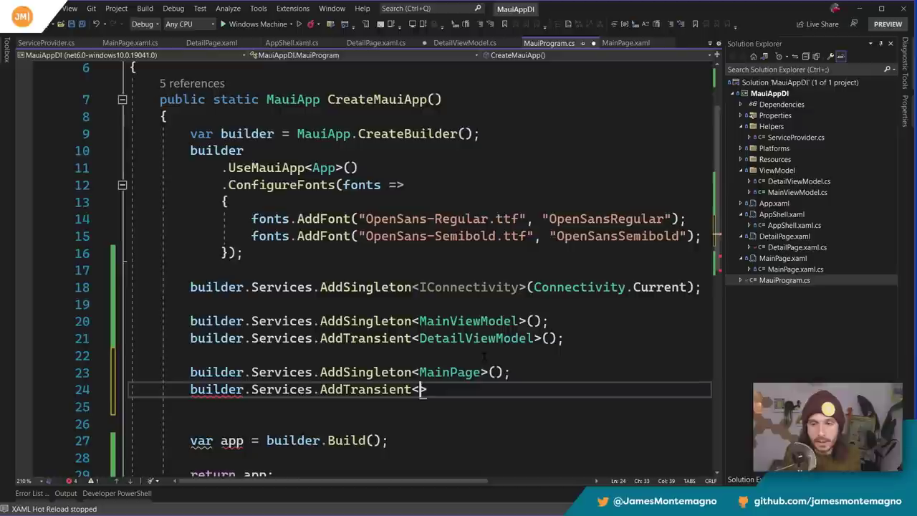
type("DetailPage>")
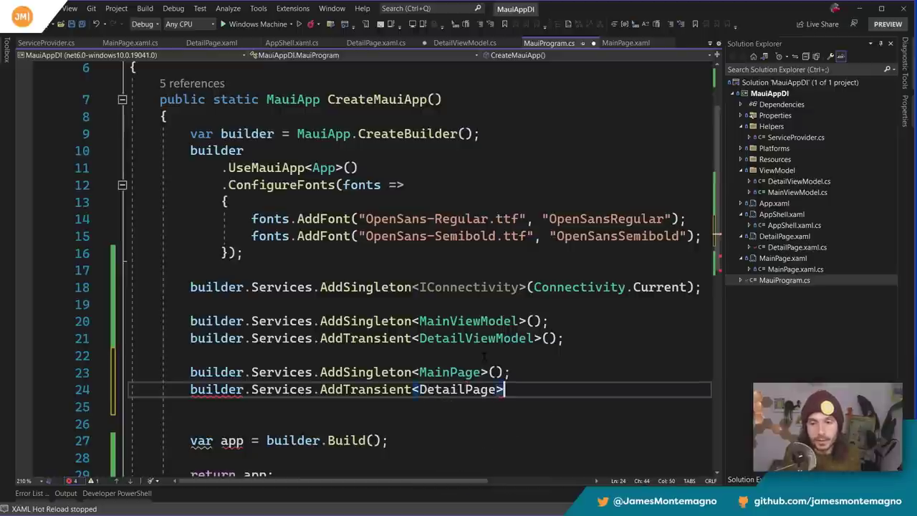
type("();")
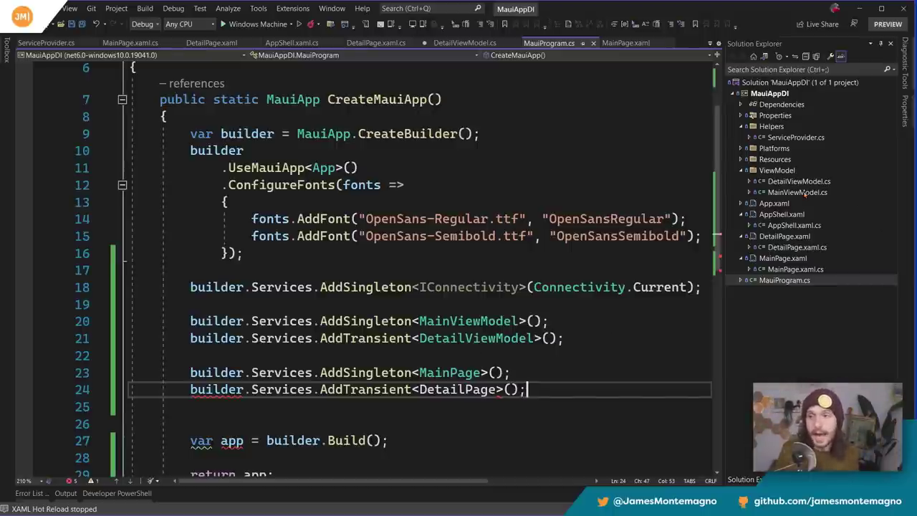
left_click(797, 192)
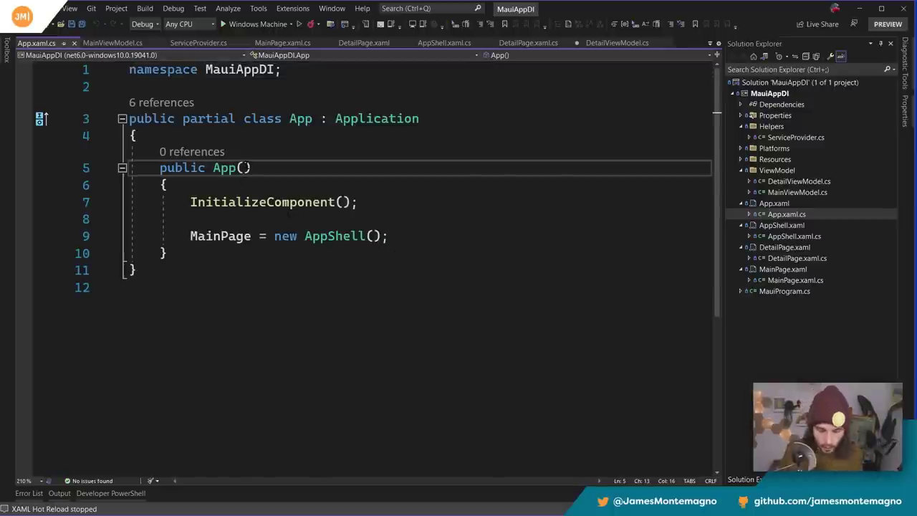
type("MainPage page")
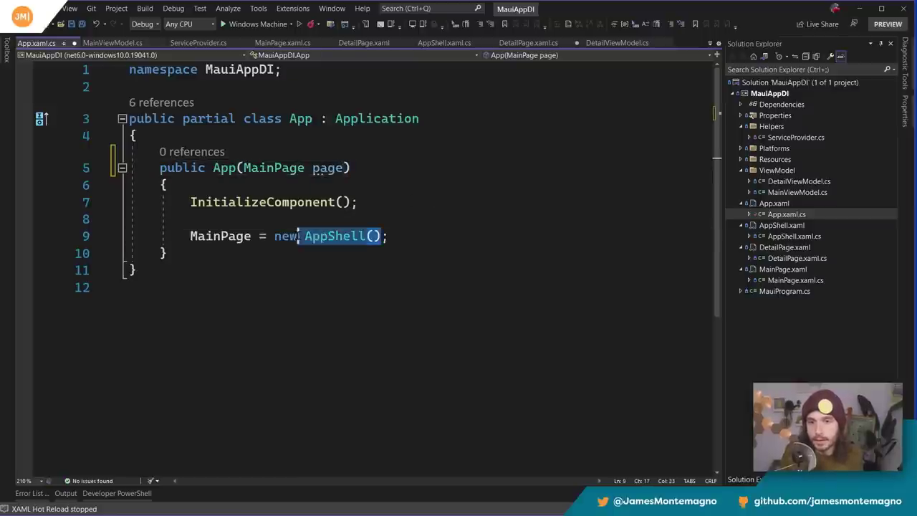
type("page")
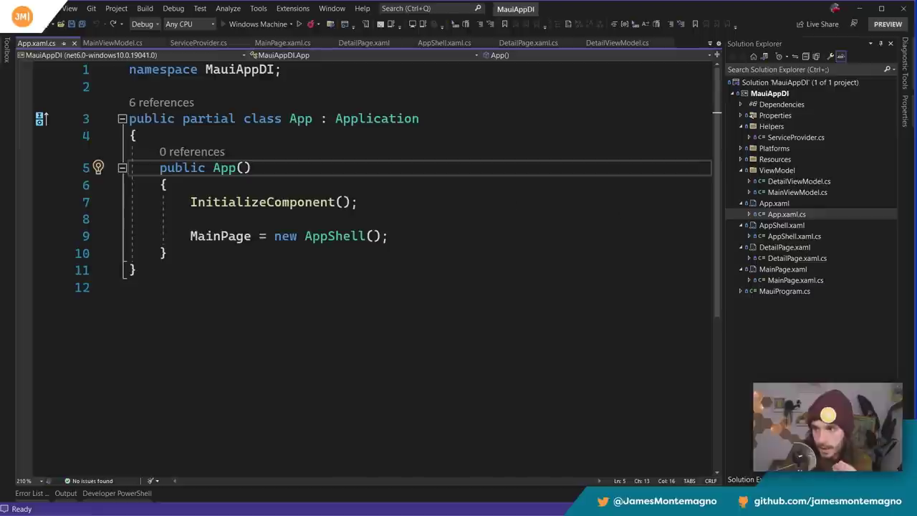
left_click(528, 43)
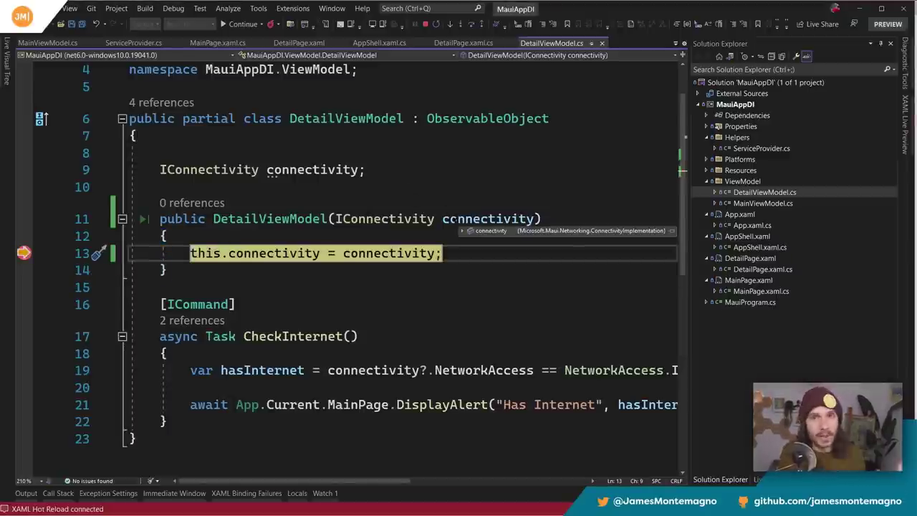
Step: Continue to the DetailPage constructor breakpoint, inspect the injected vm, and resume the app
left_click(462, 43)
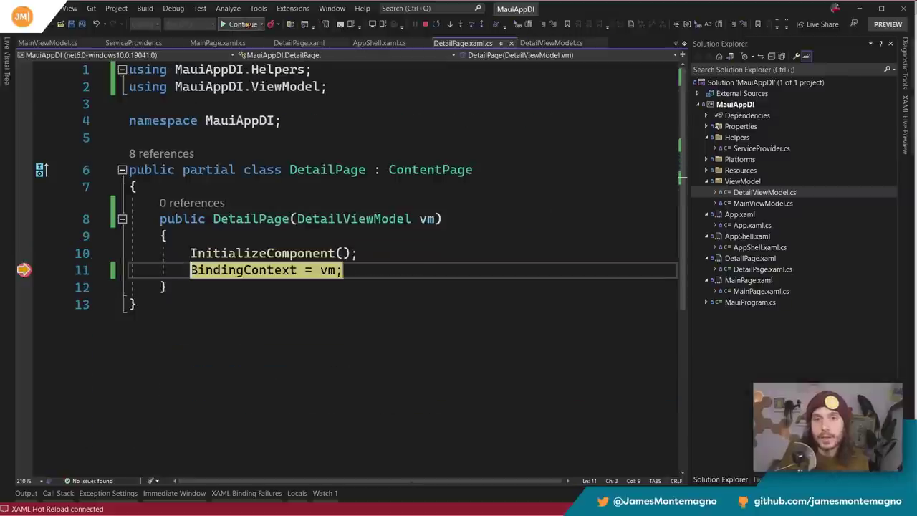
mouse_move(424, 218)
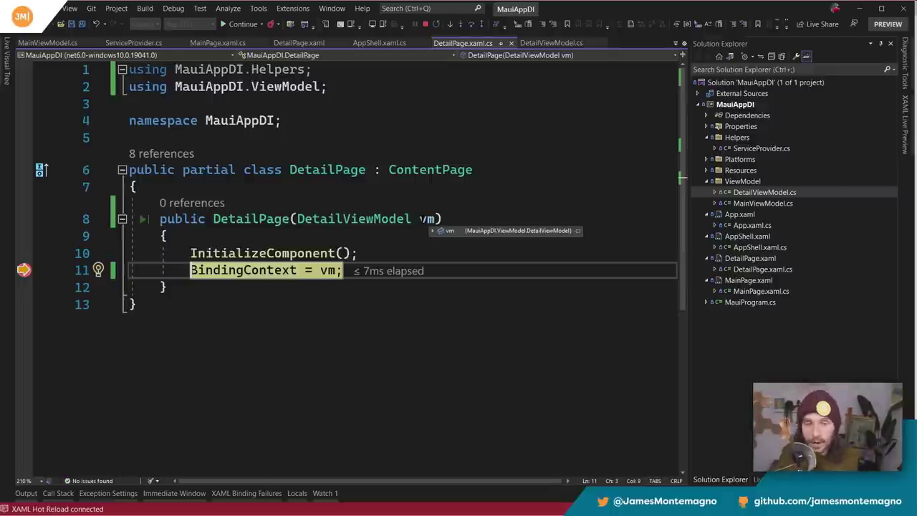
mouse_move(327, 270)
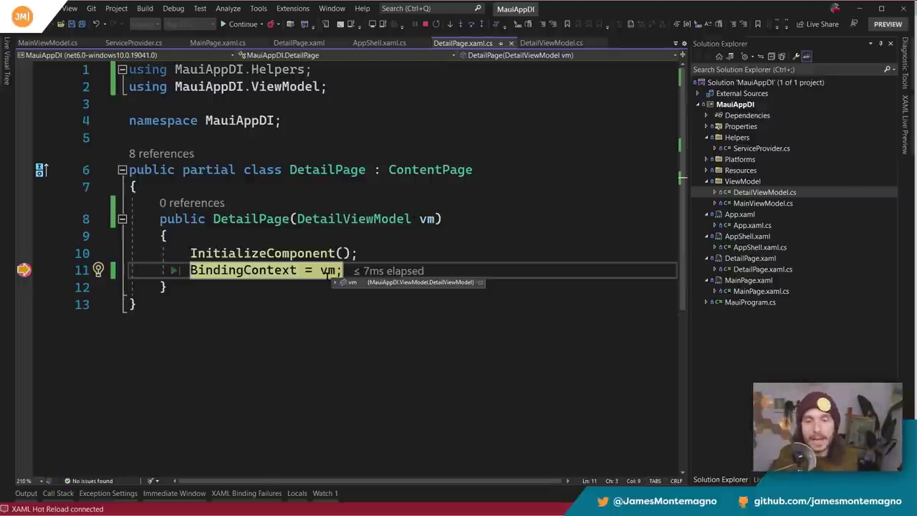
left_click(243, 23)
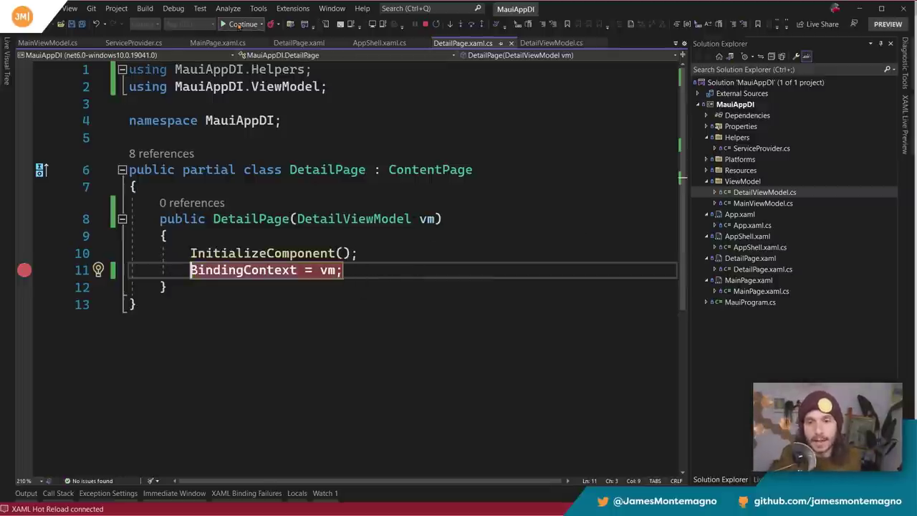